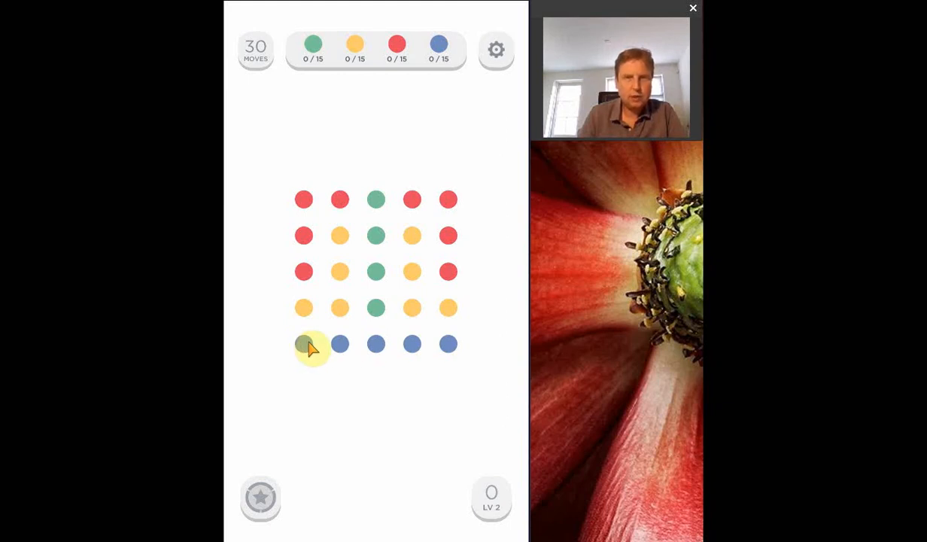
Clear the first chains, including the five blue dots on the bottom row and a yellow chain
click(304, 343)
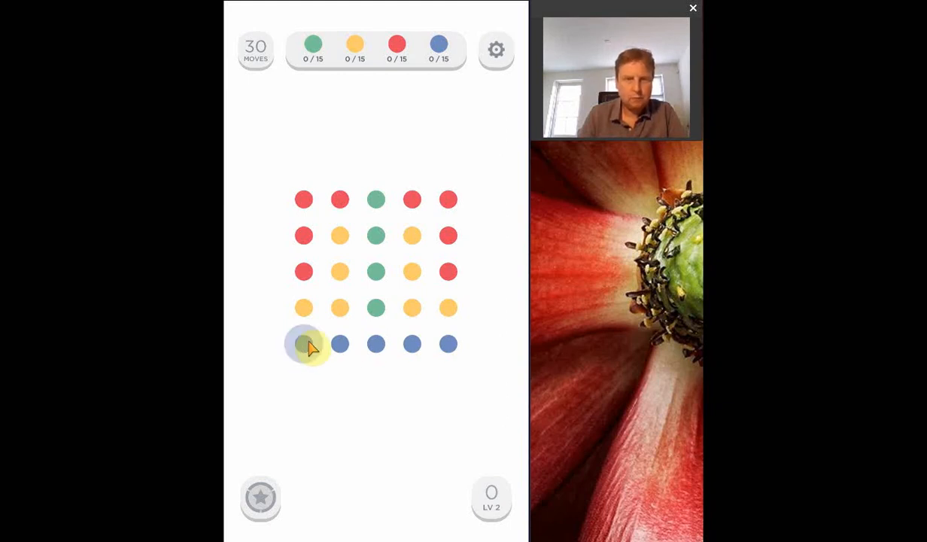
drag(304, 343, 338, 343)
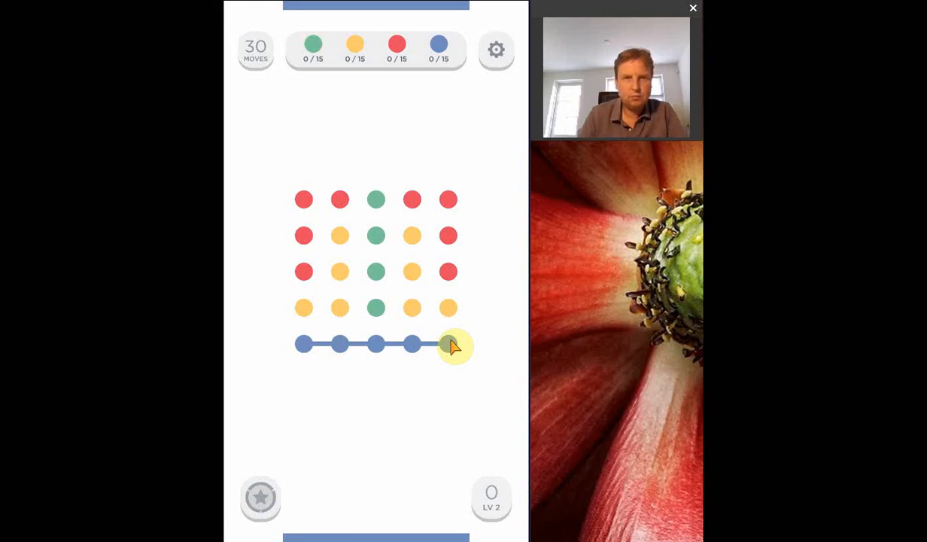
drag(304, 343, 448, 343)
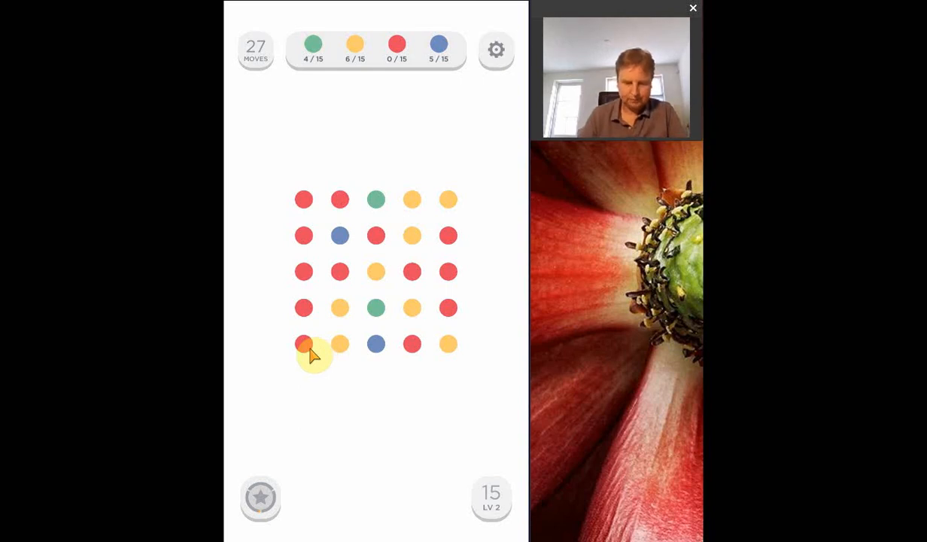
mouse_move(308, 301)
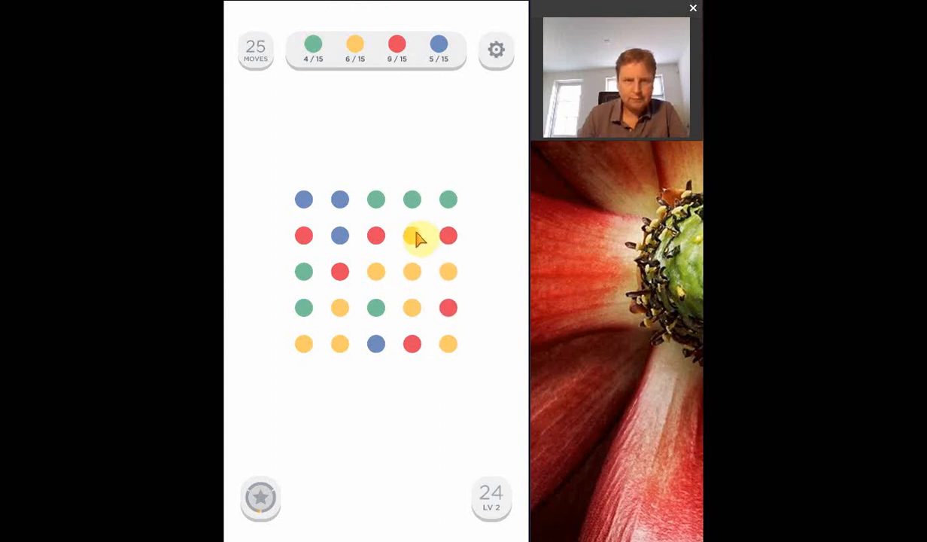
drag(412, 235, 376, 282)
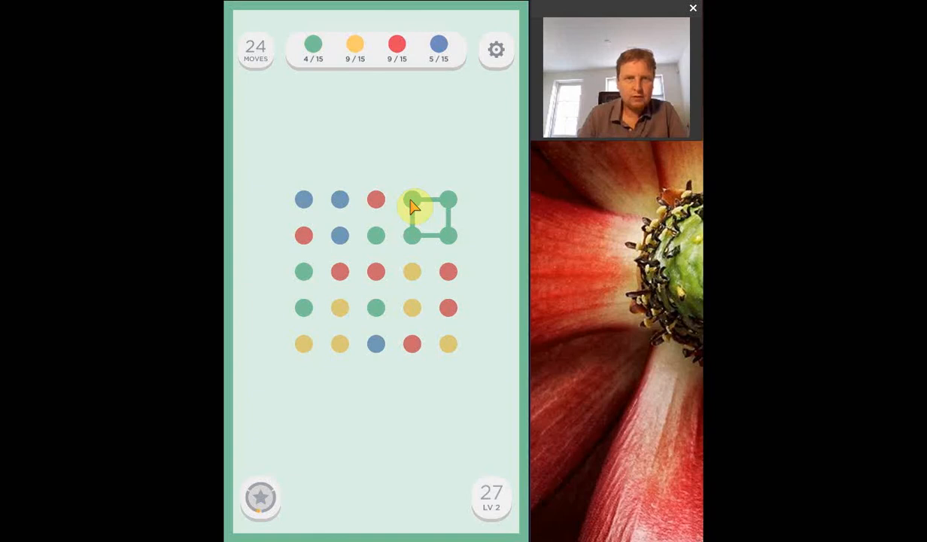
Close a green square, connect the middle-row reds, then link blues to finish the last goal
drag(412, 199, 412, 234)
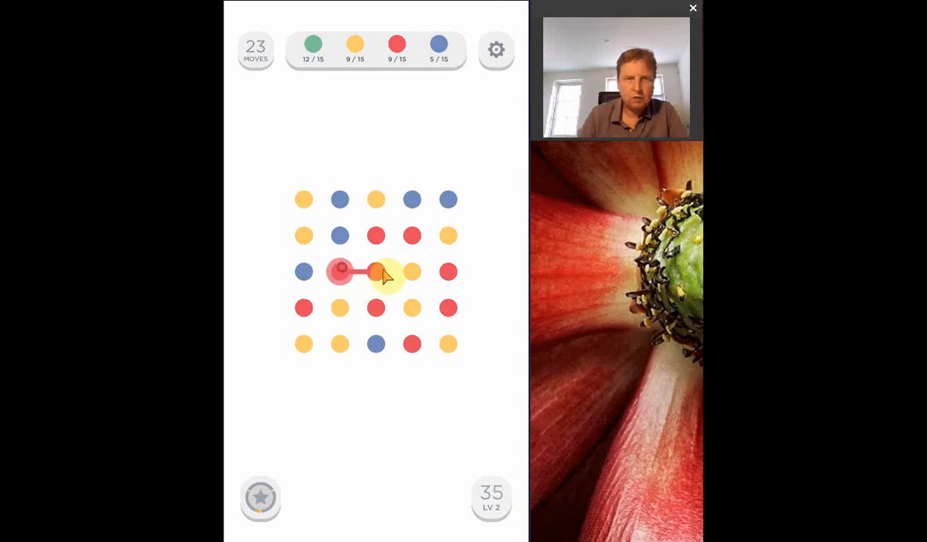
drag(338, 271, 376, 271)
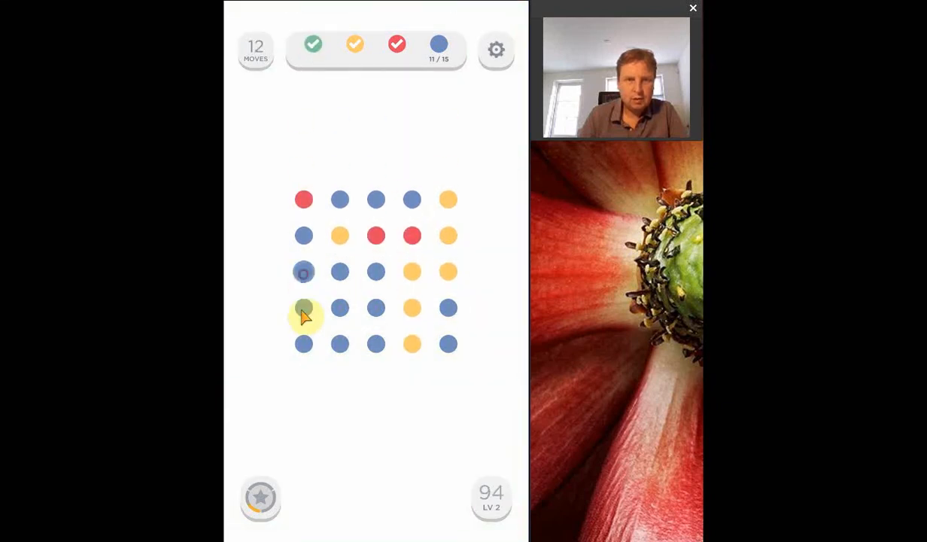
drag(304, 271, 338, 343)
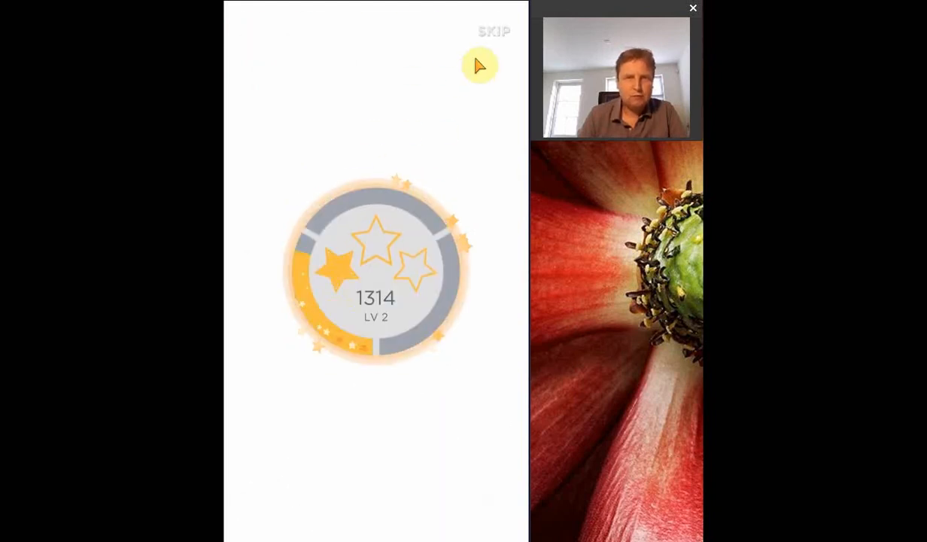
Leave the Level 2 summary, start Level 3 from the map and make its tutorial red square
click(493, 32)
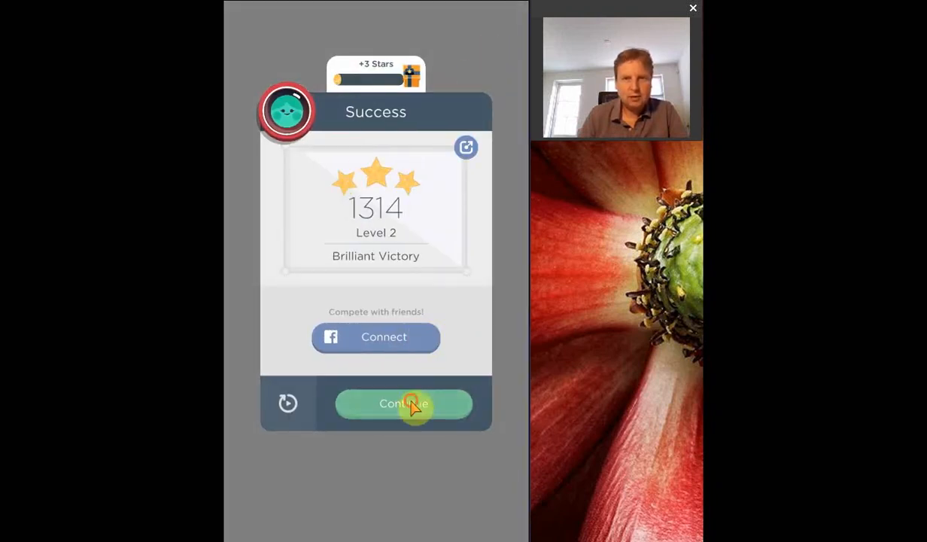
click(404, 403)
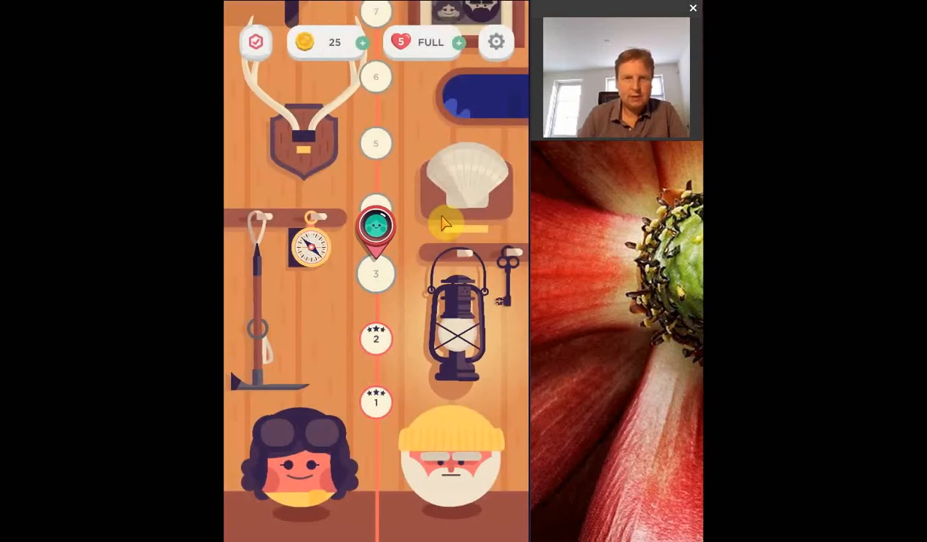
click(376, 233)
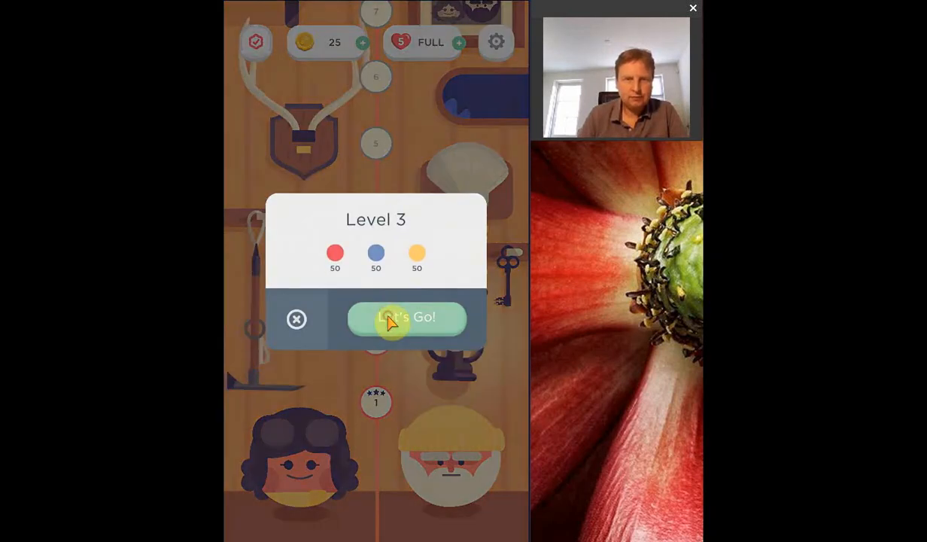
click(407, 315)
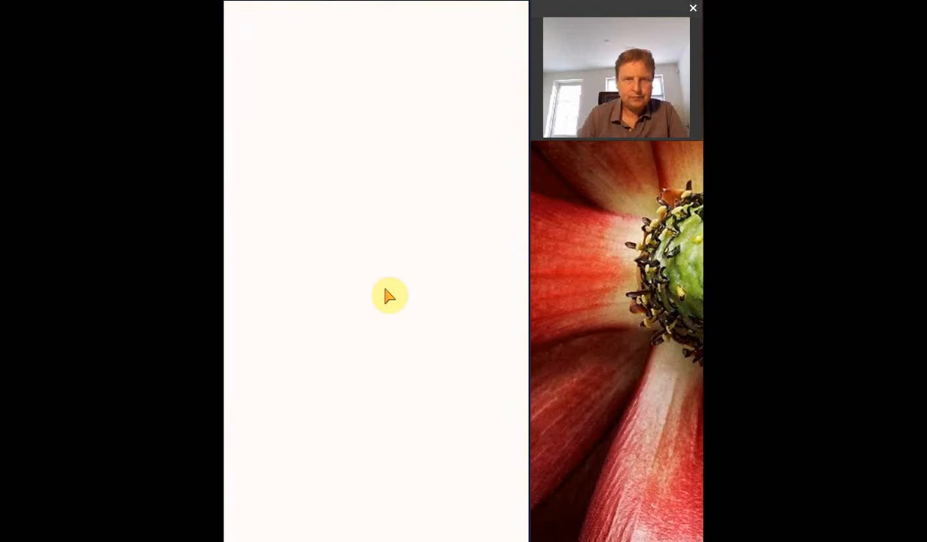
click(385, 298)
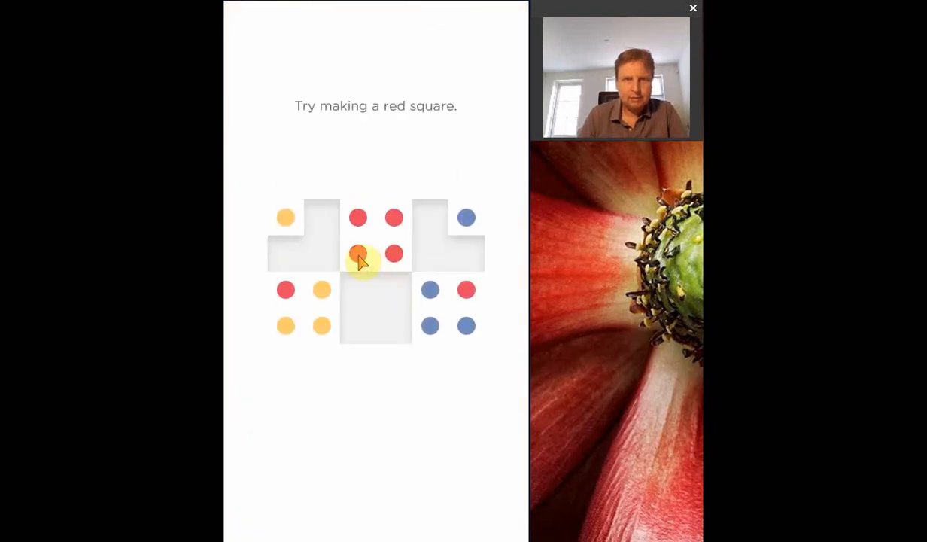
click(358, 252)
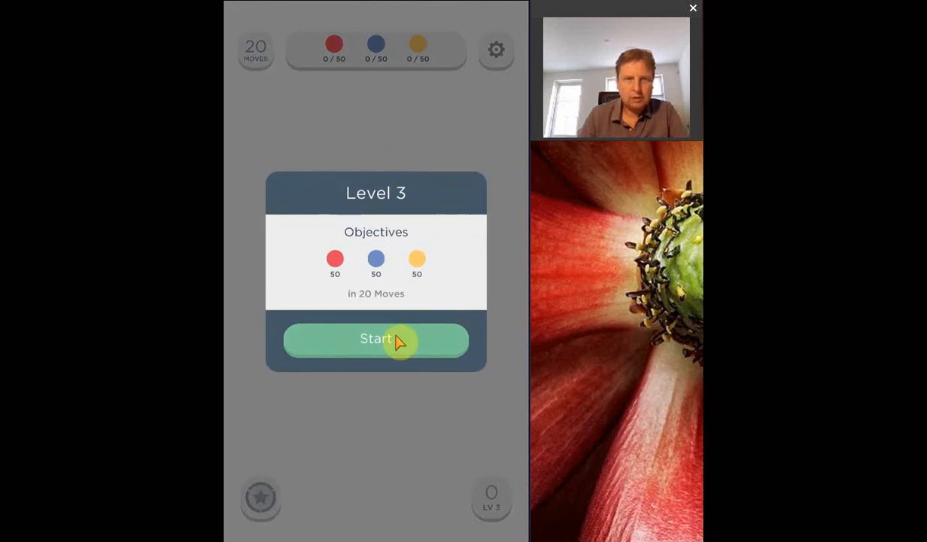
Start Level 3, connect red and other matching dots until won, then close the 394-point summary
click(376, 339)
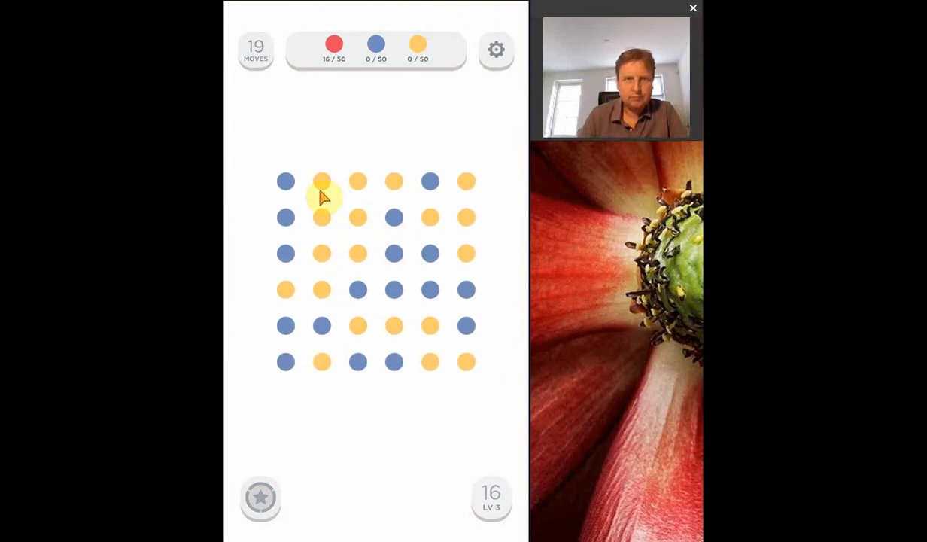
click(322, 180)
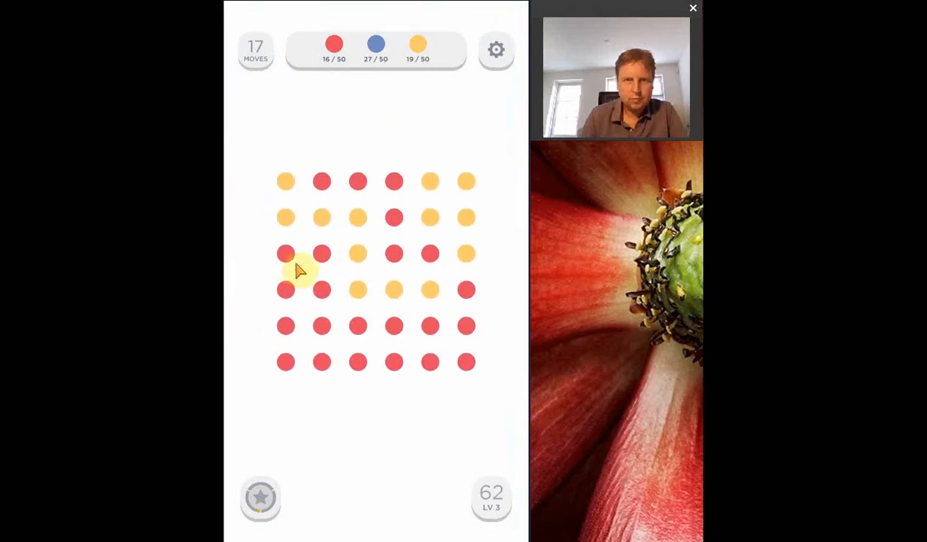
click(287, 252)
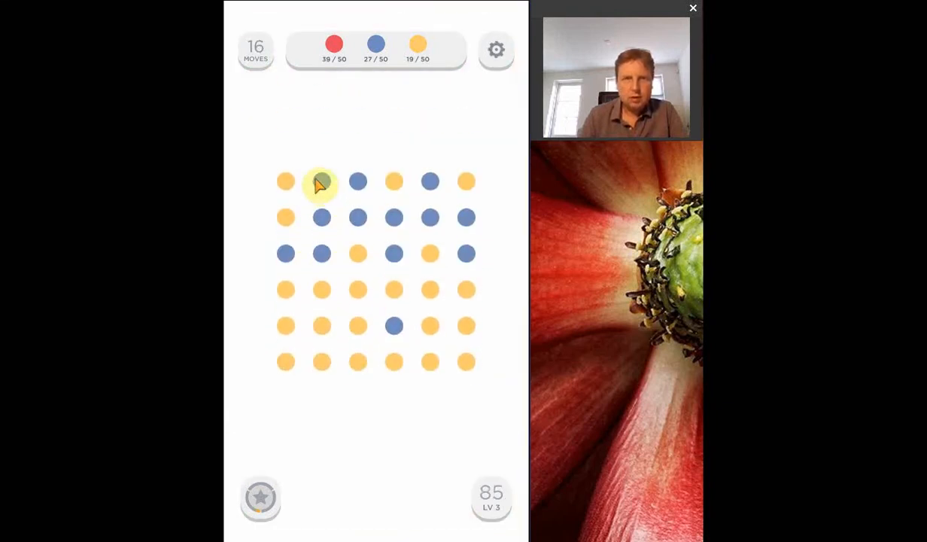
click(322, 181)
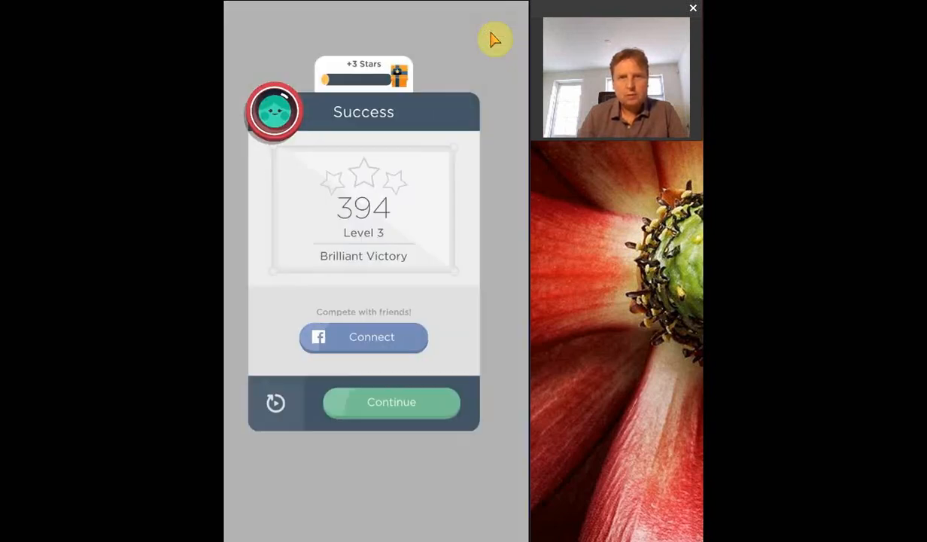
click(391, 402)
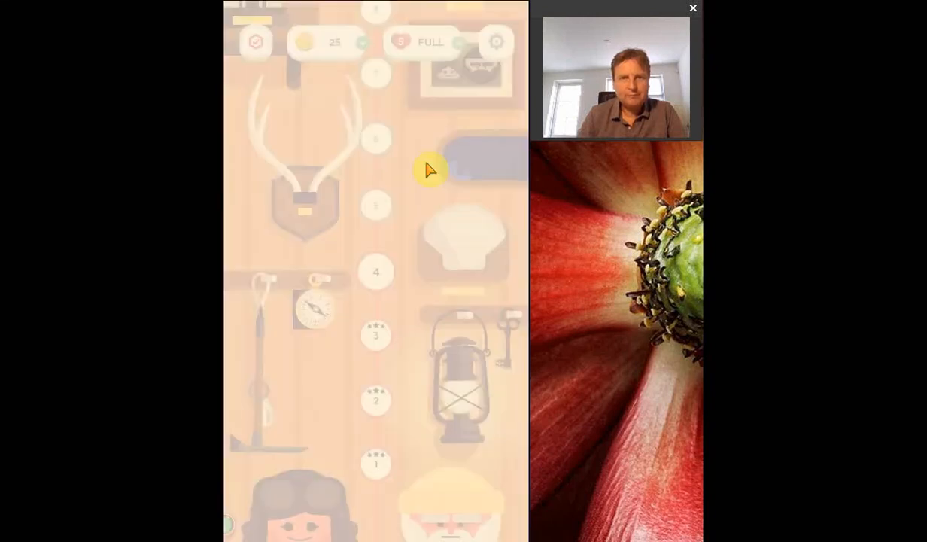
Start Level 4 from the map, collect the two red dots and close the yellow square
click(376, 271)
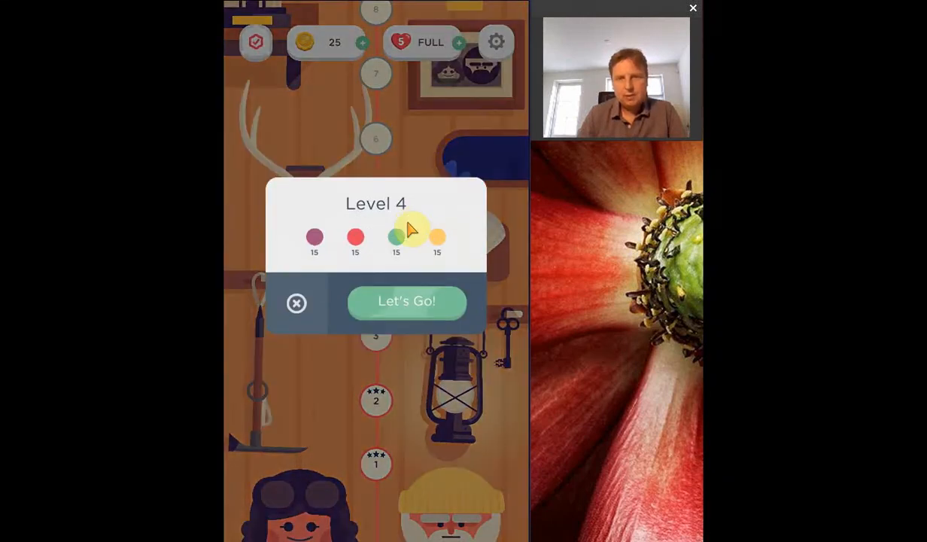
click(406, 301)
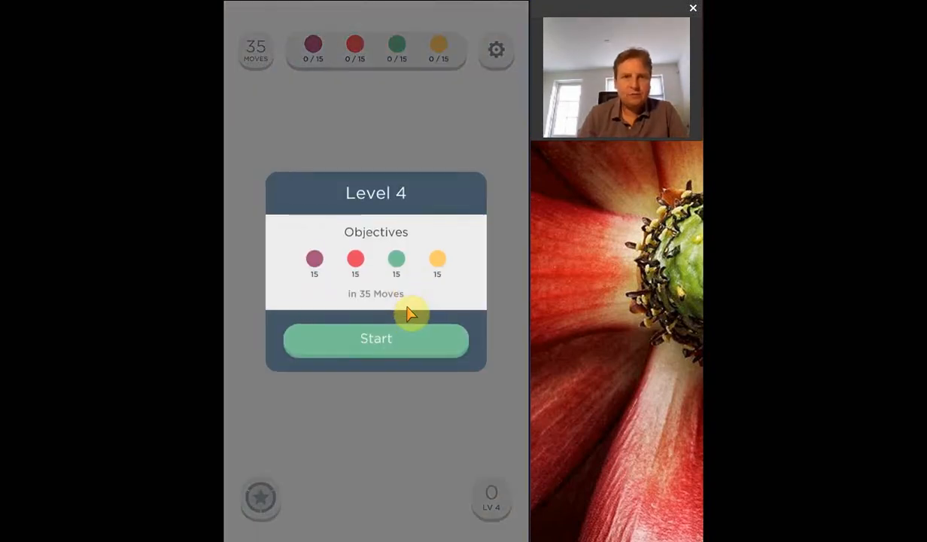
mouse_move(373, 307)
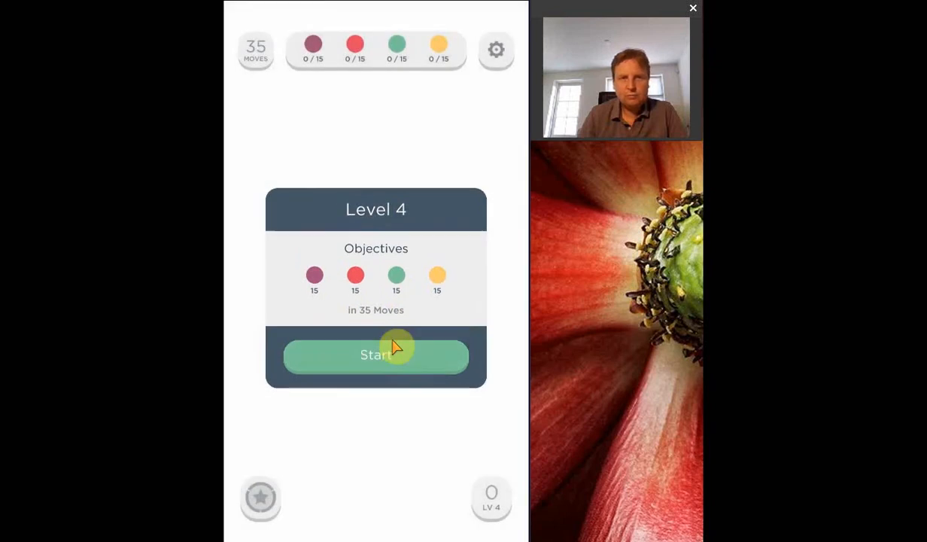
click(376, 355)
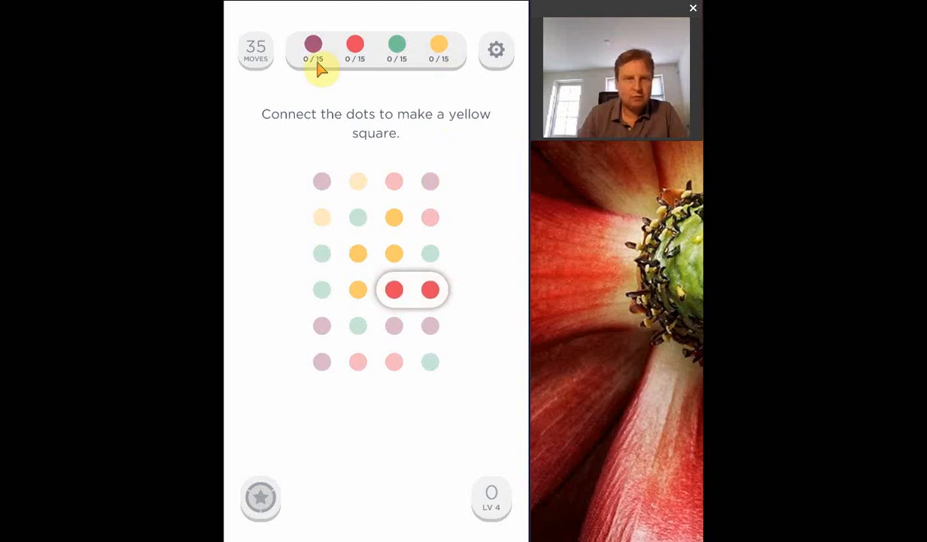
mouse_move(291, 63)
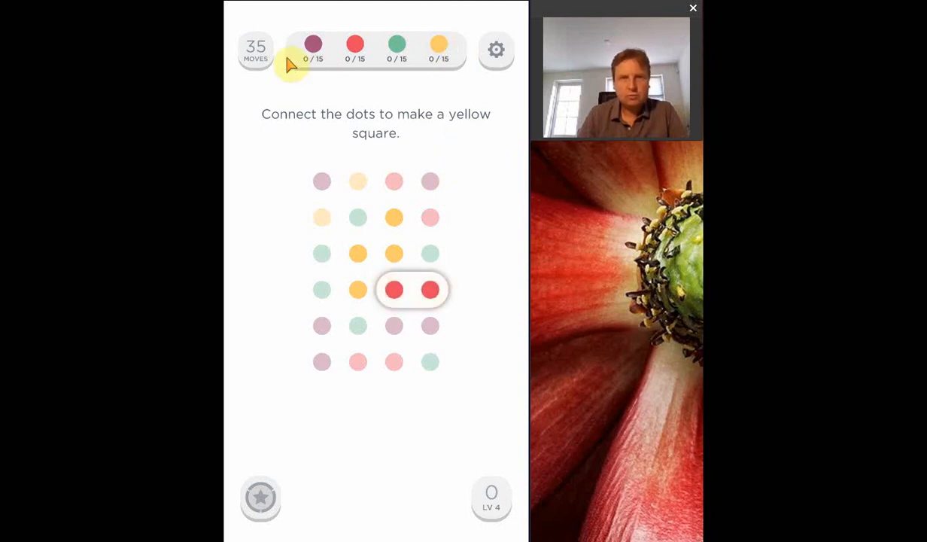
mouse_move(434, 316)
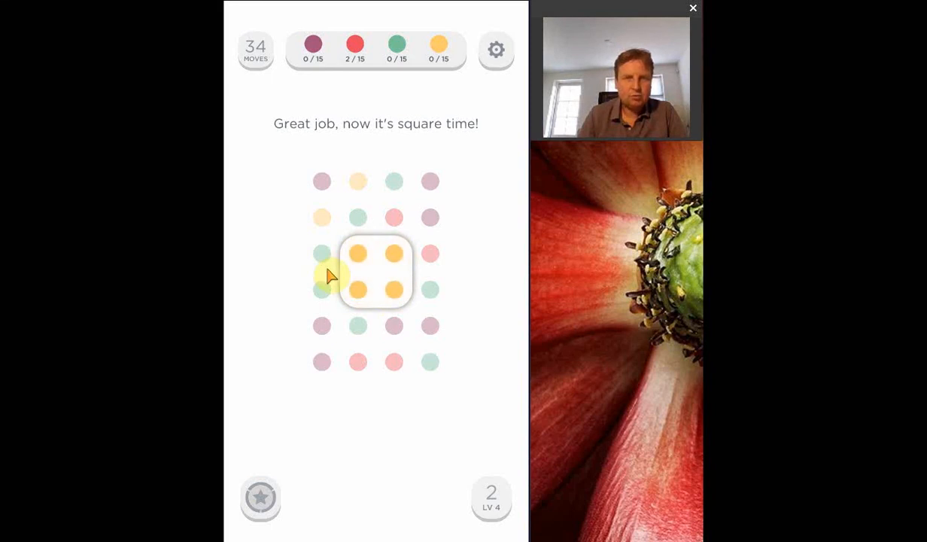
mouse_move(337, 256)
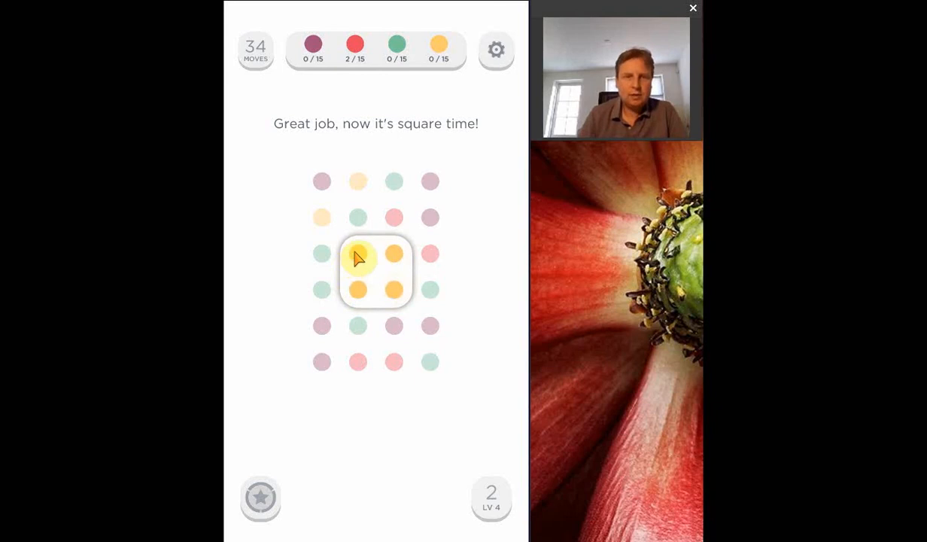
click(376, 270)
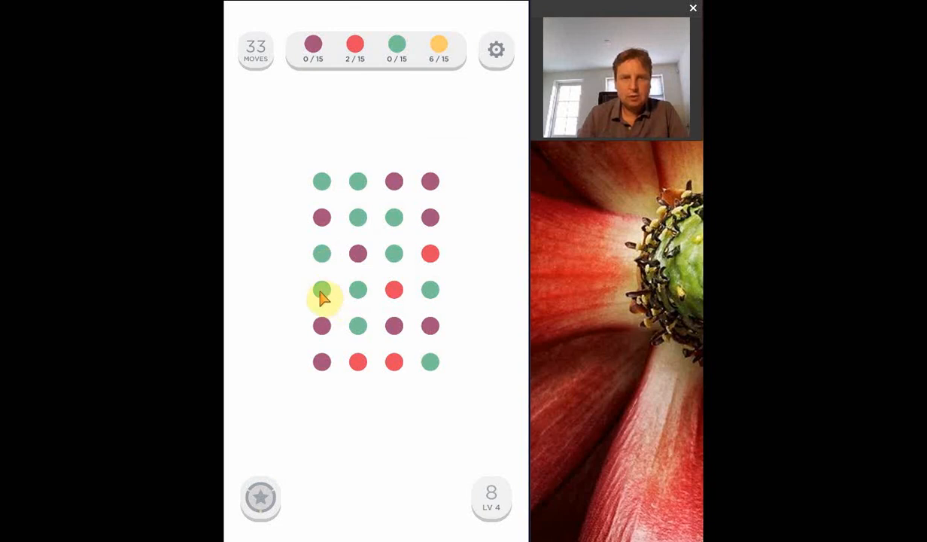
Connect green chains, close a yellow square and clear the last reds for a 2816-point win
click(321, 298)
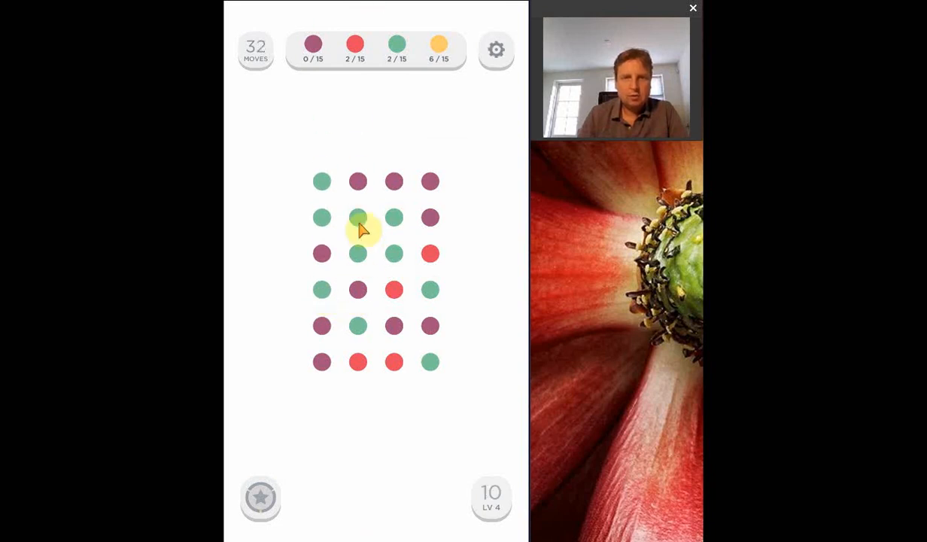
click(358, 217)
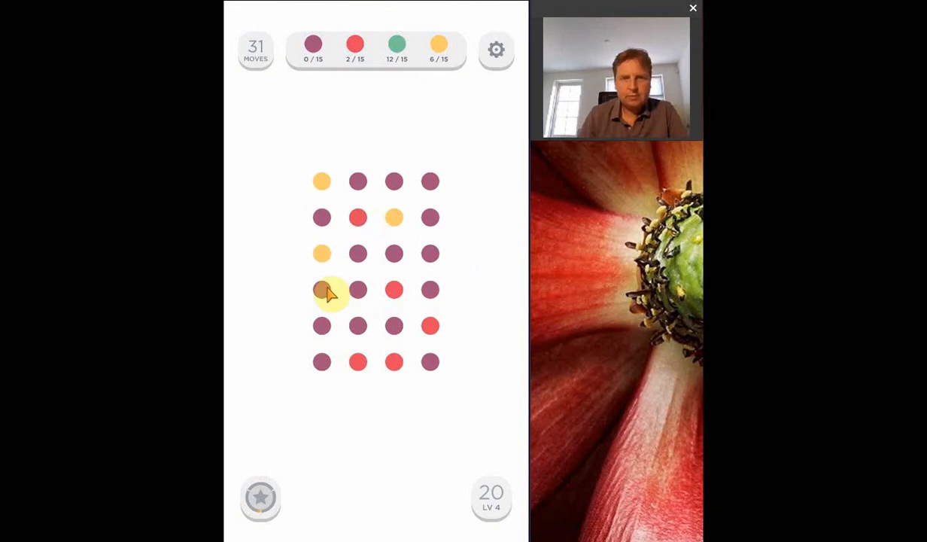
drag(322, 289, 358, 325)
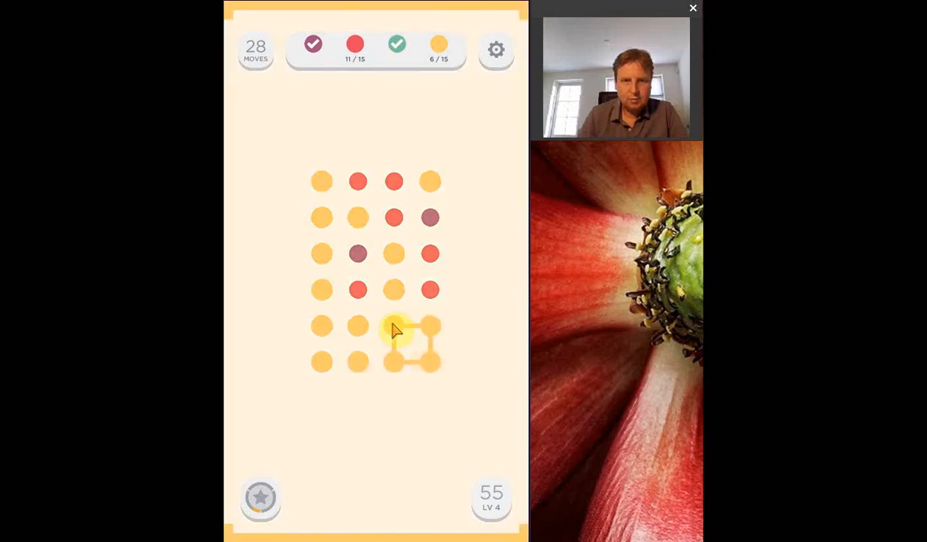
drag(394, 325, 394, 361)
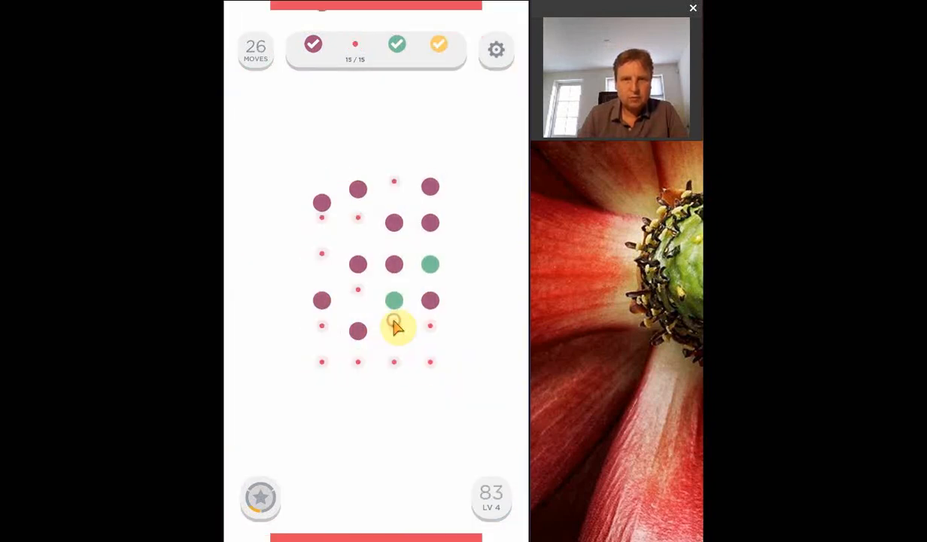
click(394, 325)
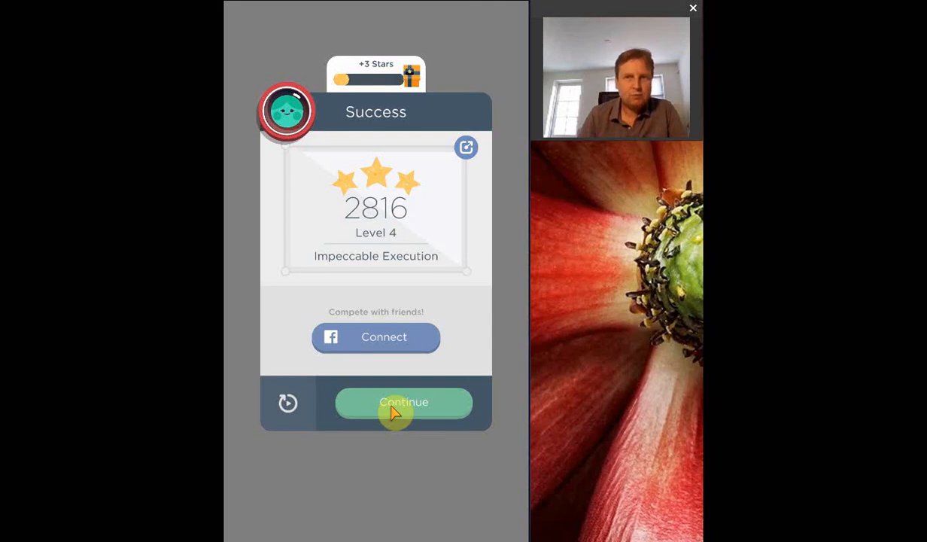
Leave the Level 4 results and start Level 5 from the map
click(403, 401)
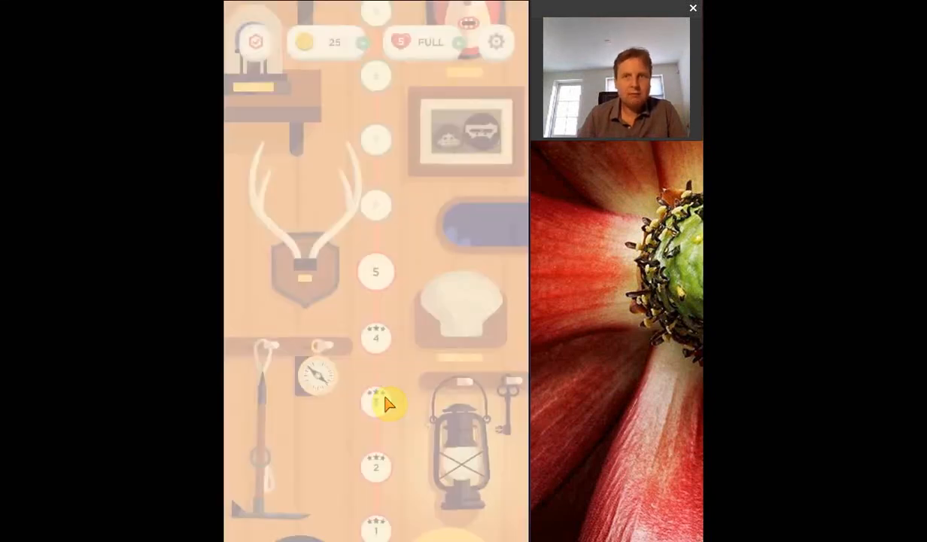
click(376, 403)
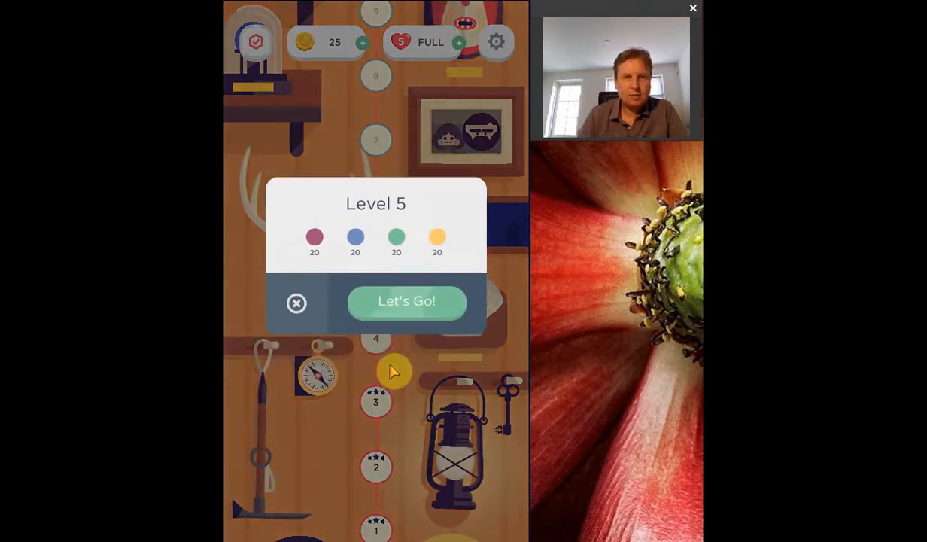
click(406, 301)
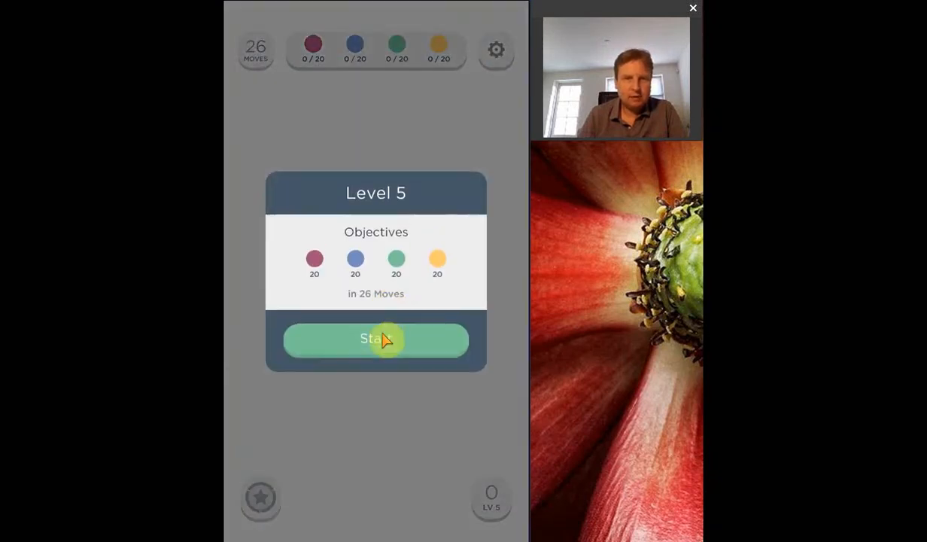
click(376, 339)
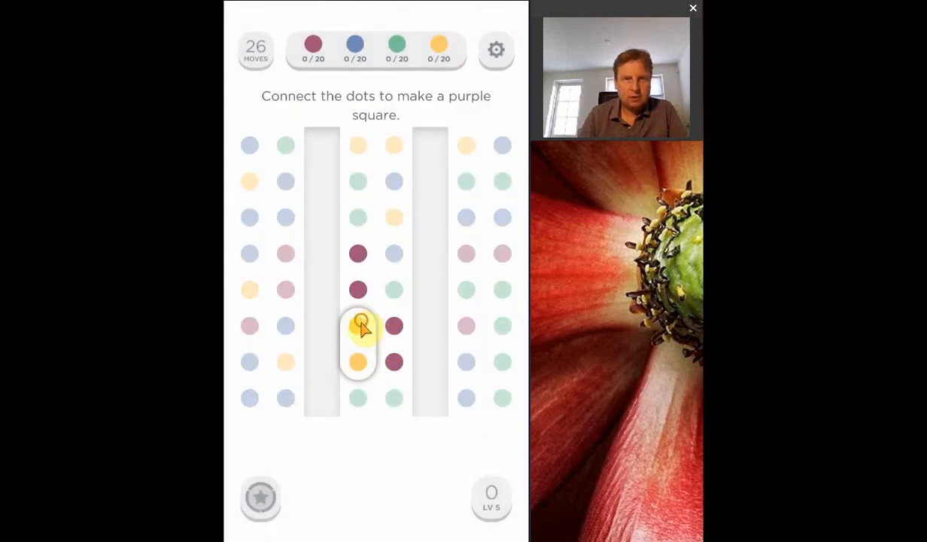
Connect two yellows, make the middle and lower-right purple squares and finish greens to win Level 5
drag(358, 325, 358, 361)
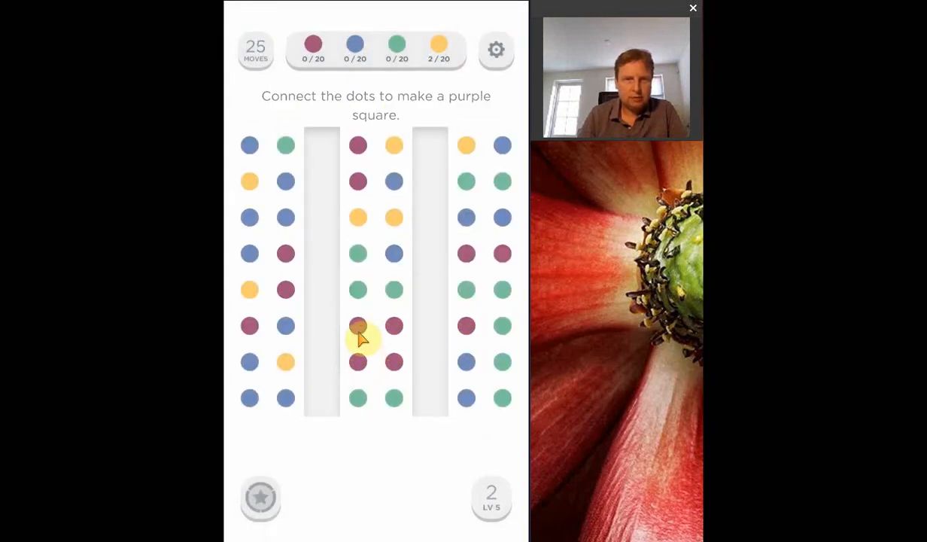
drag(358, 325, 392, 361)
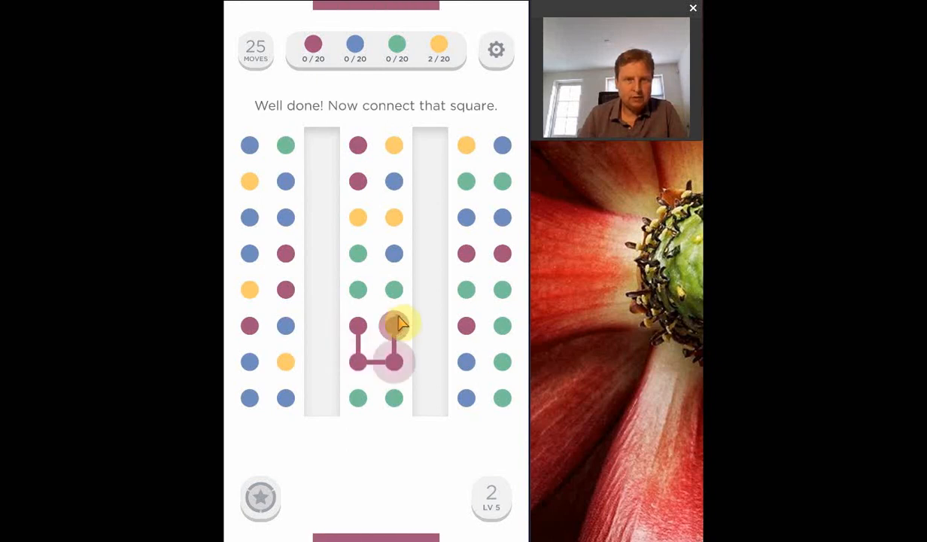
drag(358, 325, 394, 361)
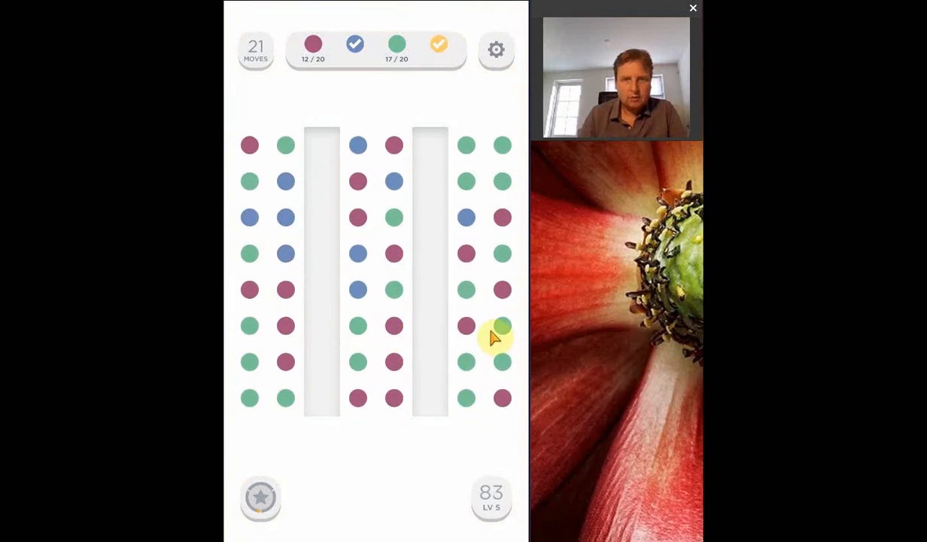
click(493, 325)
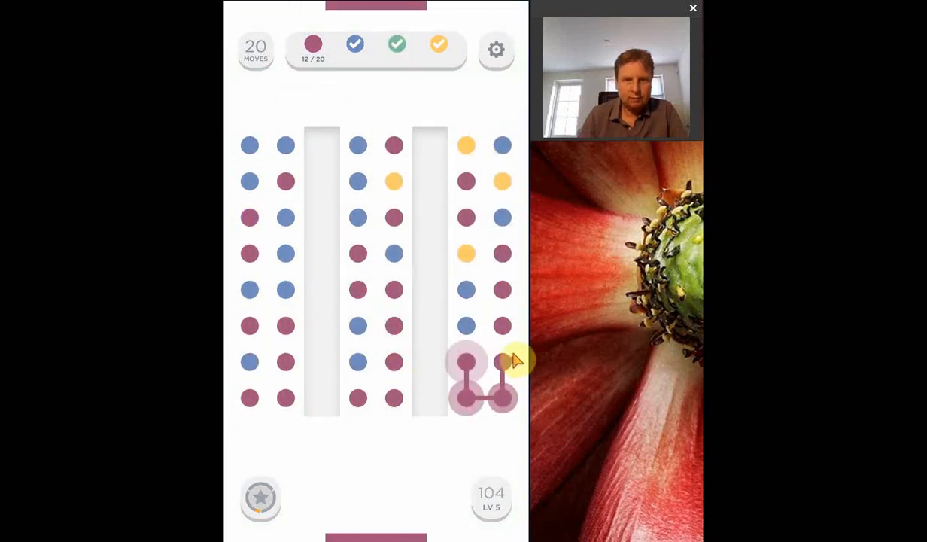
drag(465, 361, 503, 397)
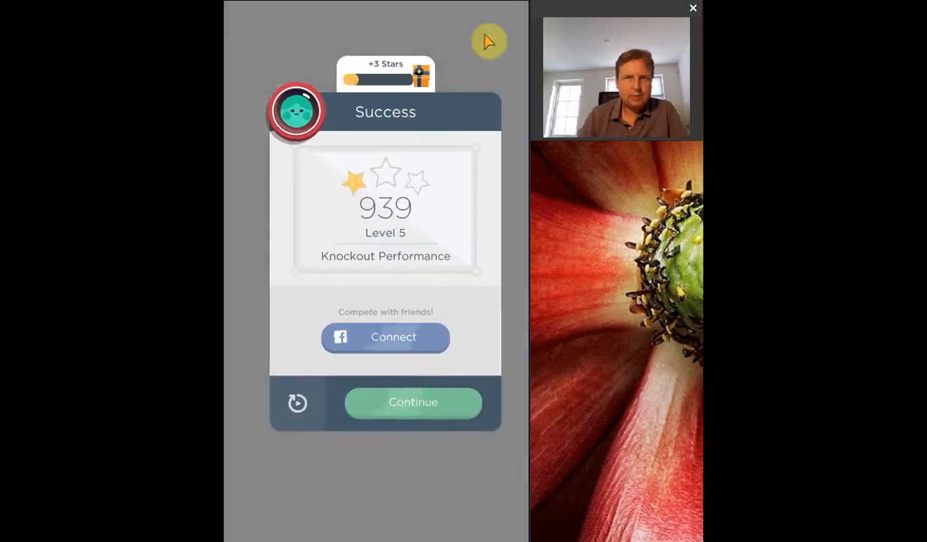
Continue past the Level 5 results and enter Level 6 from the map
click(412, 402)
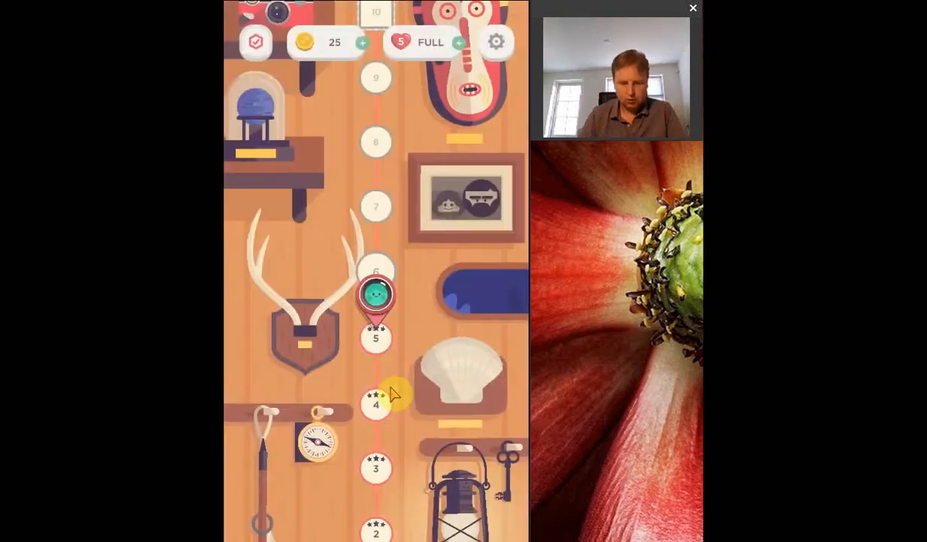
click(376, 295)
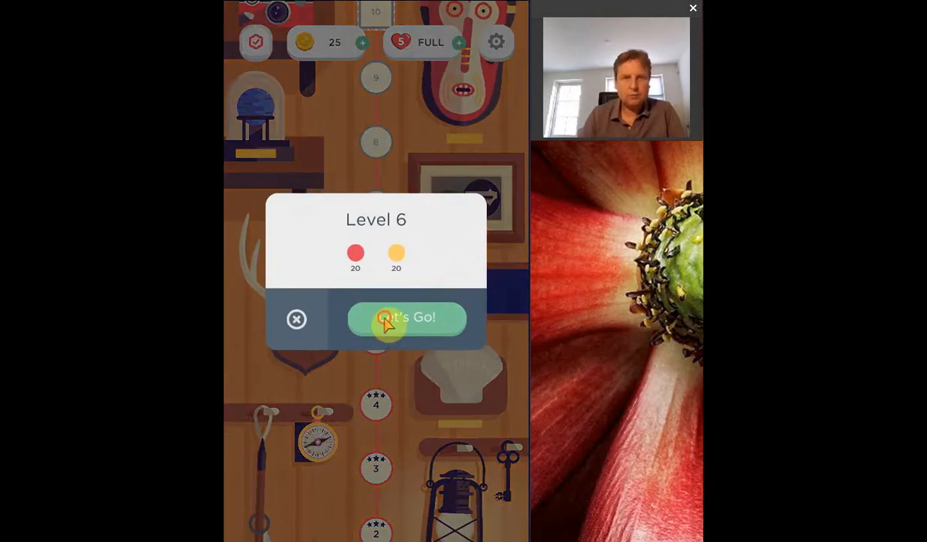
click(406, 316)
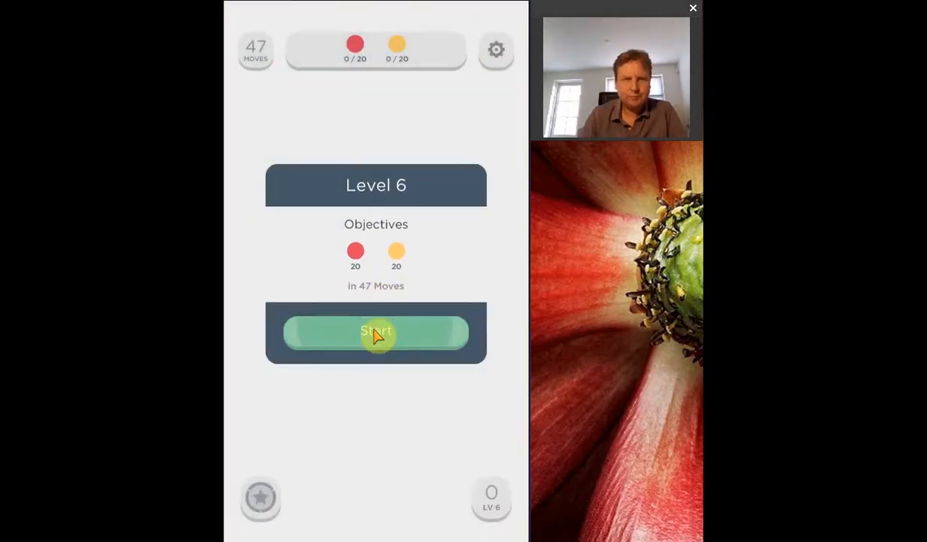
Start Level 6 and connect red and yellow chains until both 20-dot goals are met
click(376, 333)
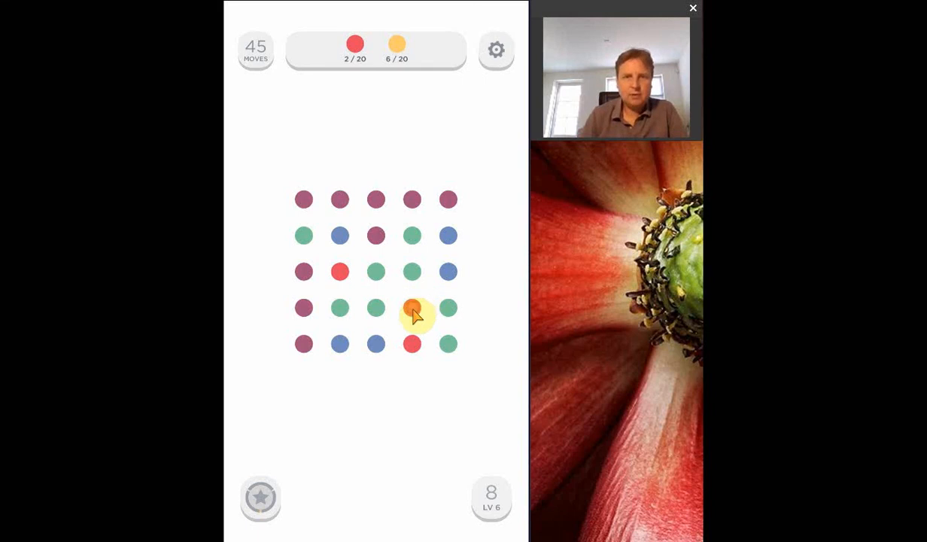
click(413, 307)
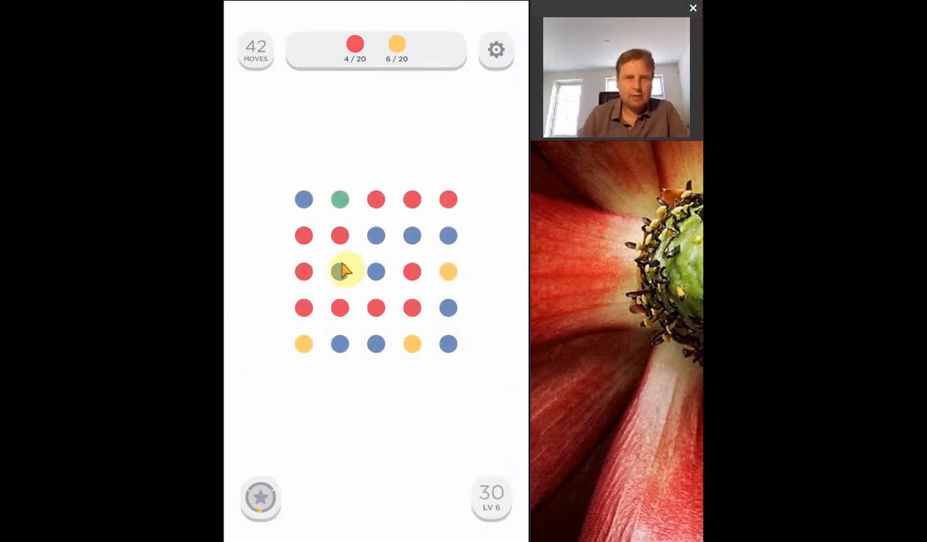
drag(338, 271, 448, 235)
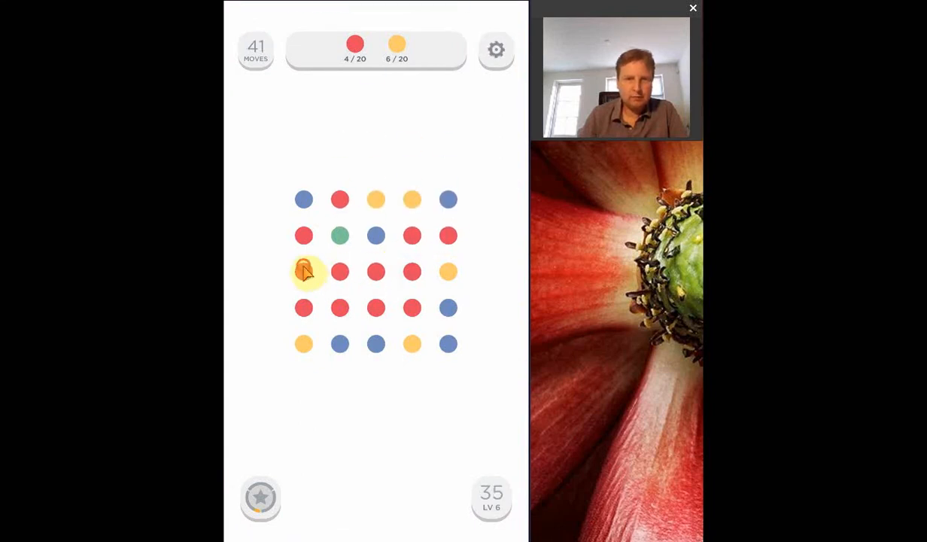
click(304, 271)
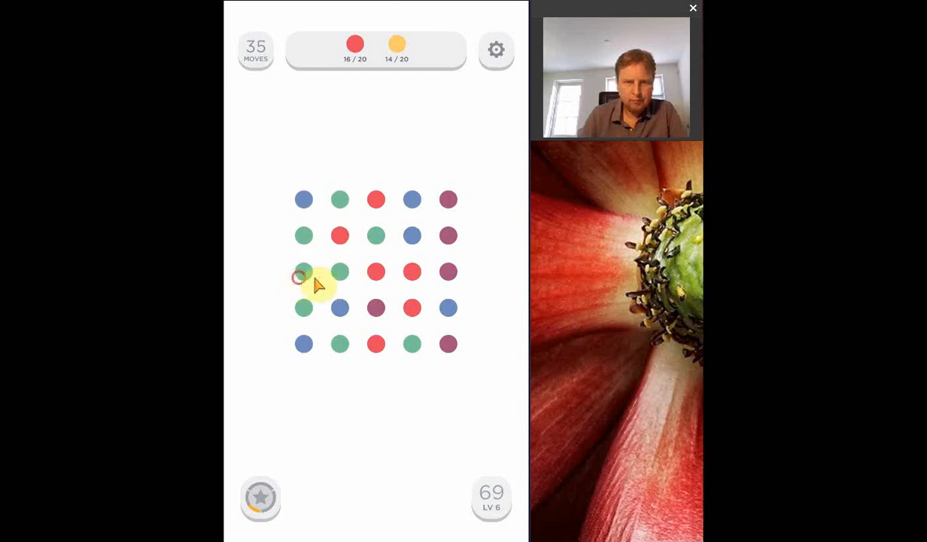
click(304, 271)
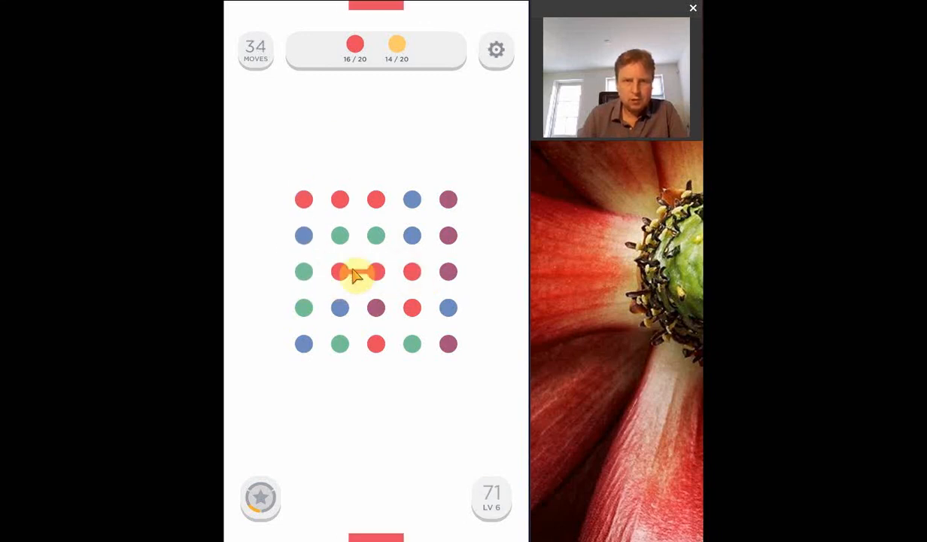
drag(339, 271, 376, 235)
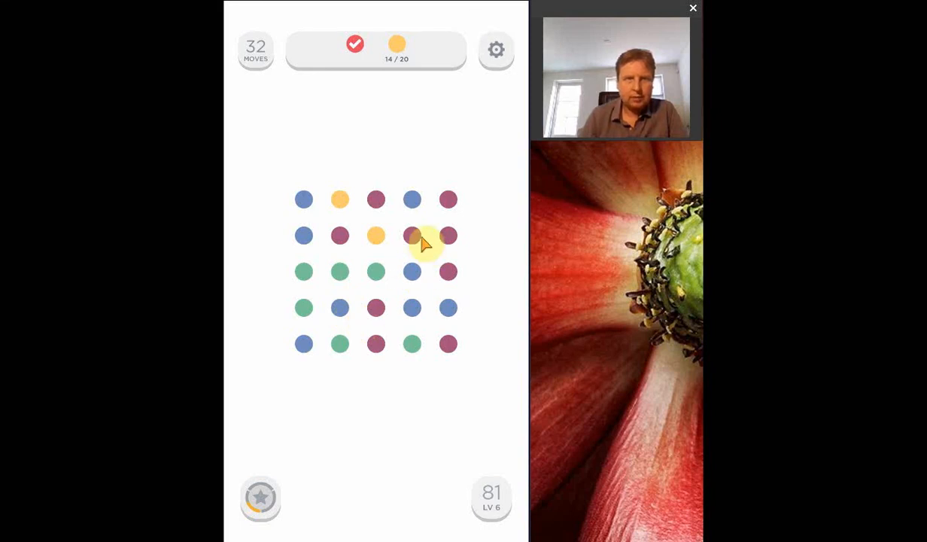
mouse_move(258, 68)
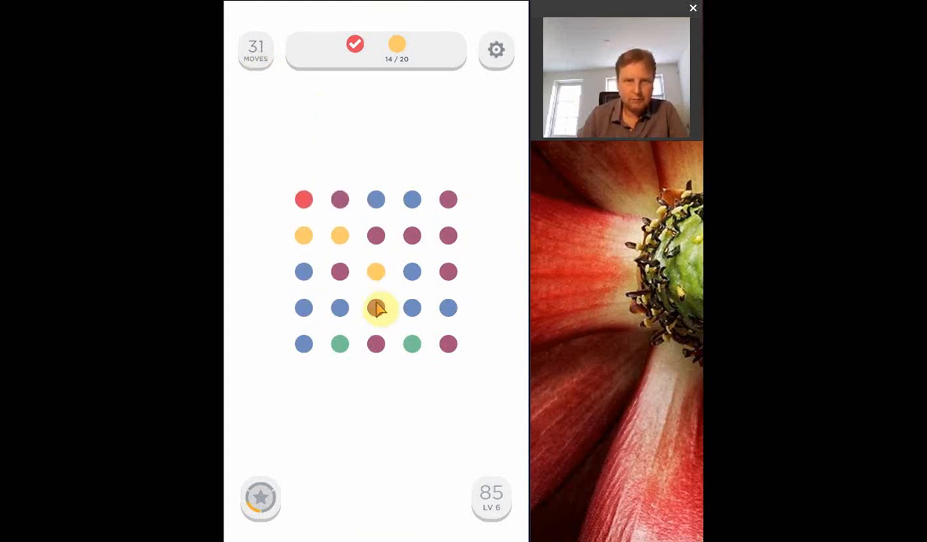
click(376, 307)
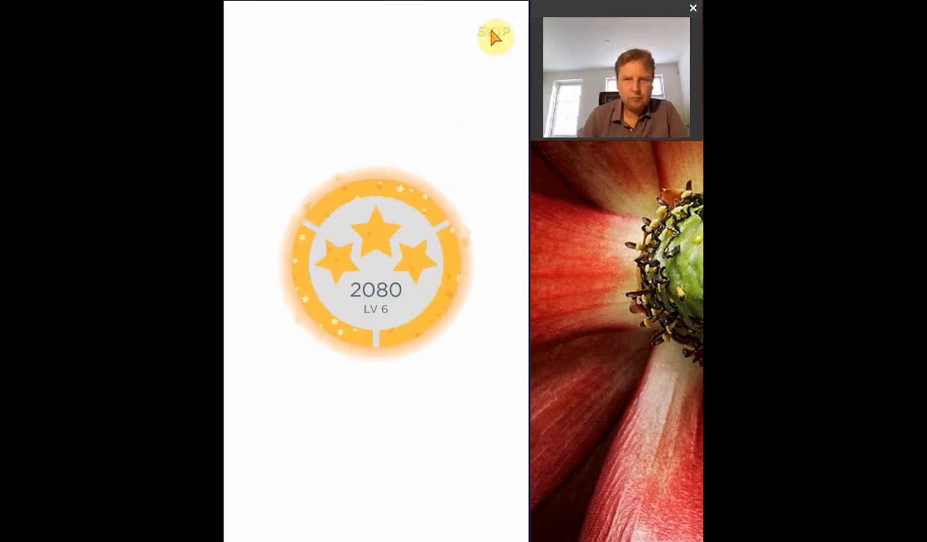
Skip the Level 6 result animation, continue to the map and enter Level 7
click(493, 38)
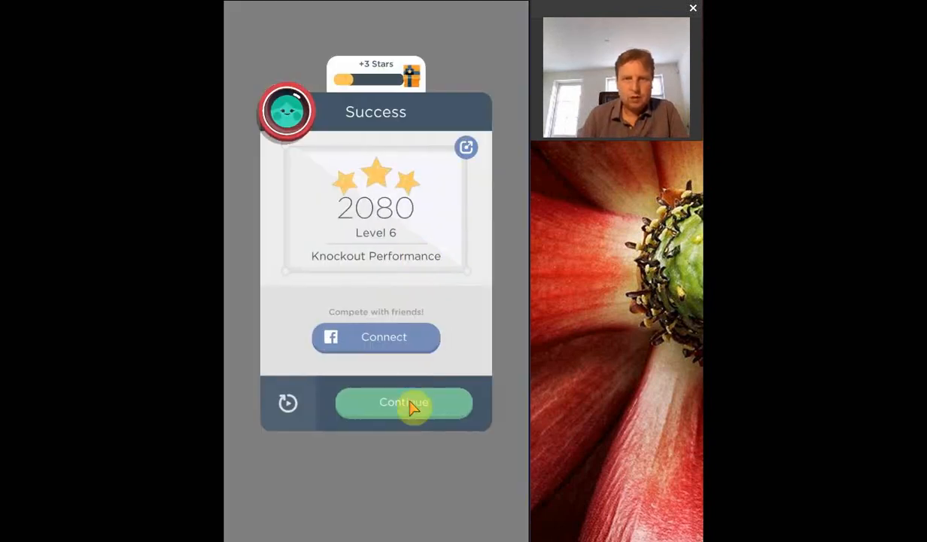
click(403, 402)
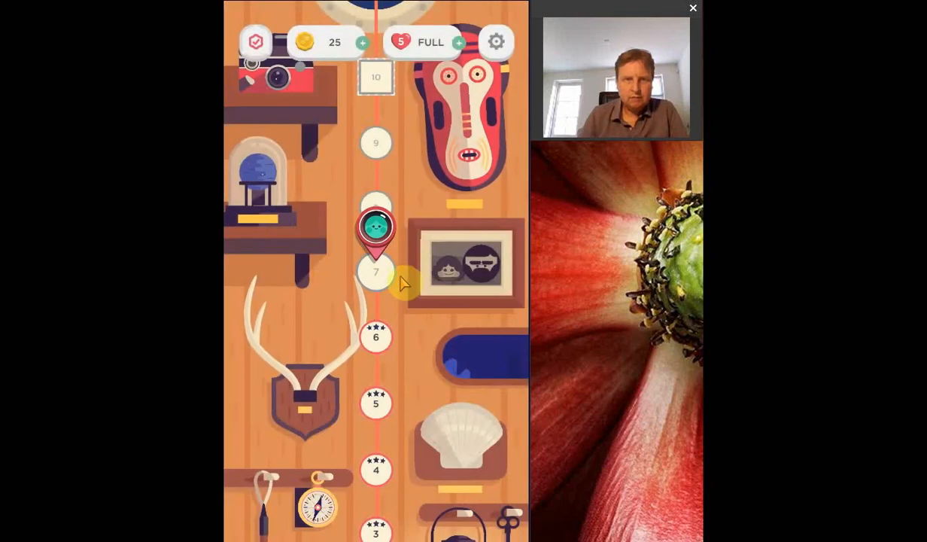
click(376, 233)
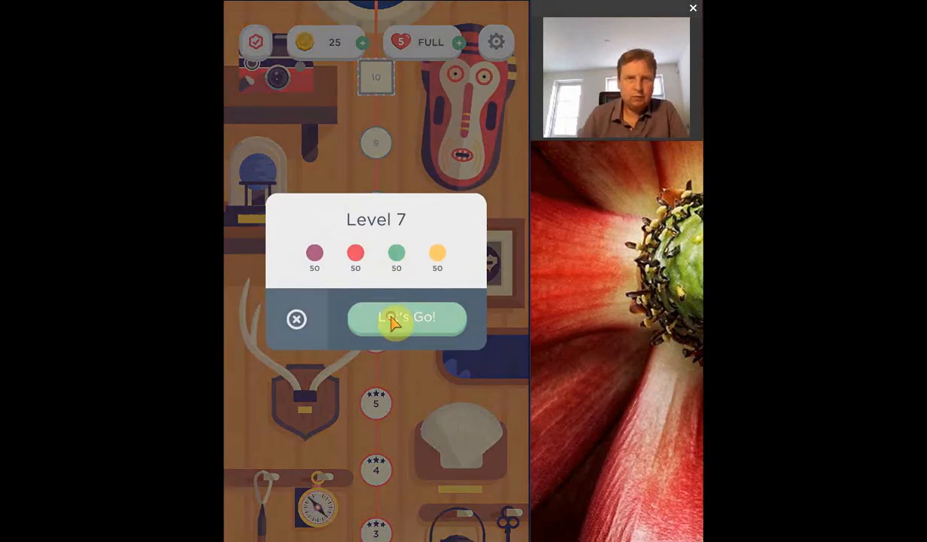
click(406, 316)
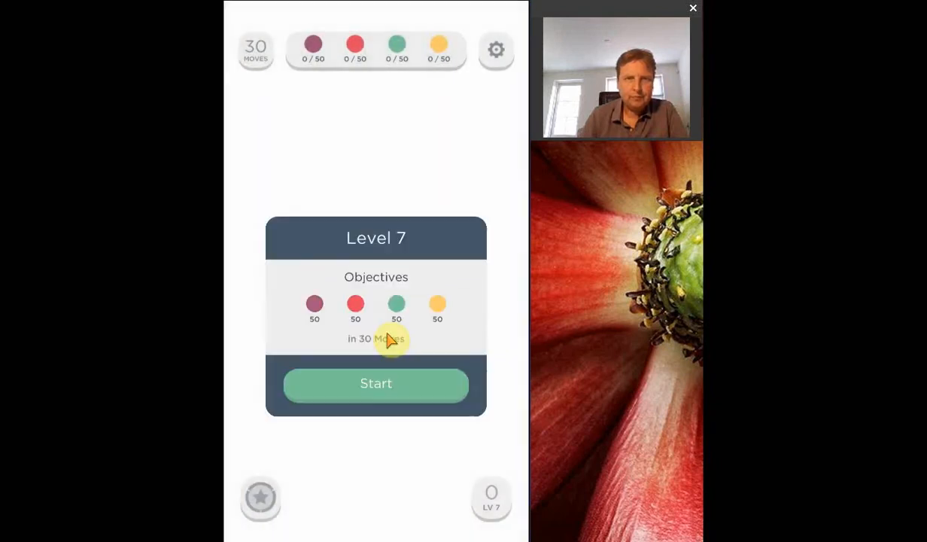
Begin Level 7 play, joining matching dots and closing a red square to reach 40 of 50 red
click(376, 384)
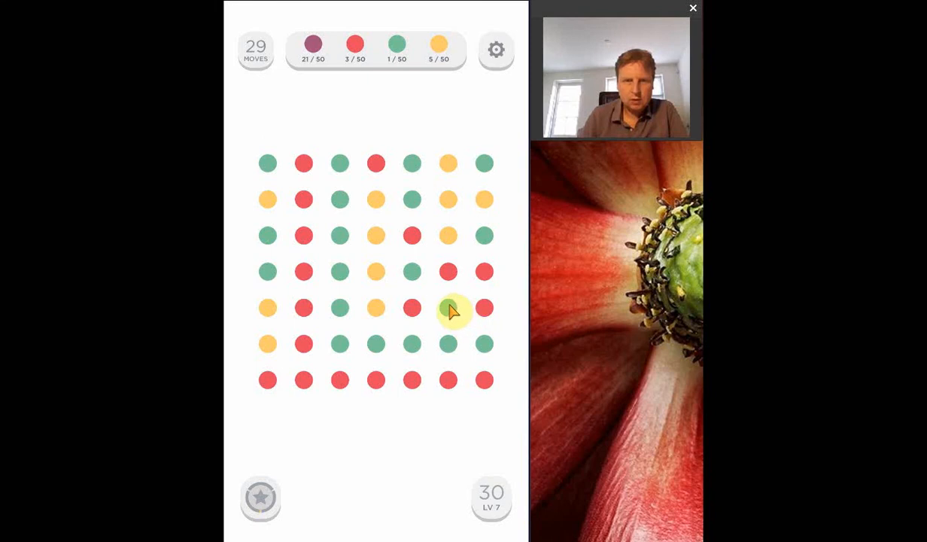
mouse_move(484, 345)
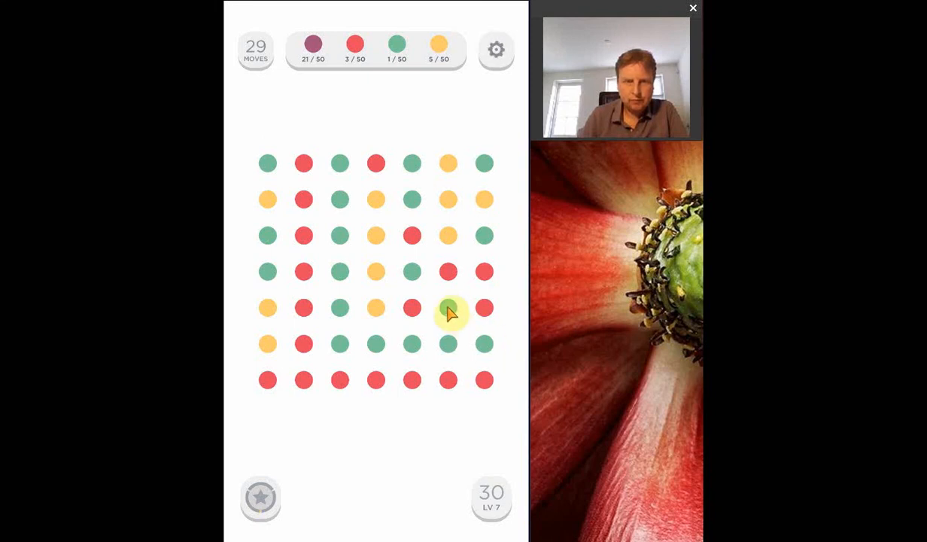
click(449, 307)
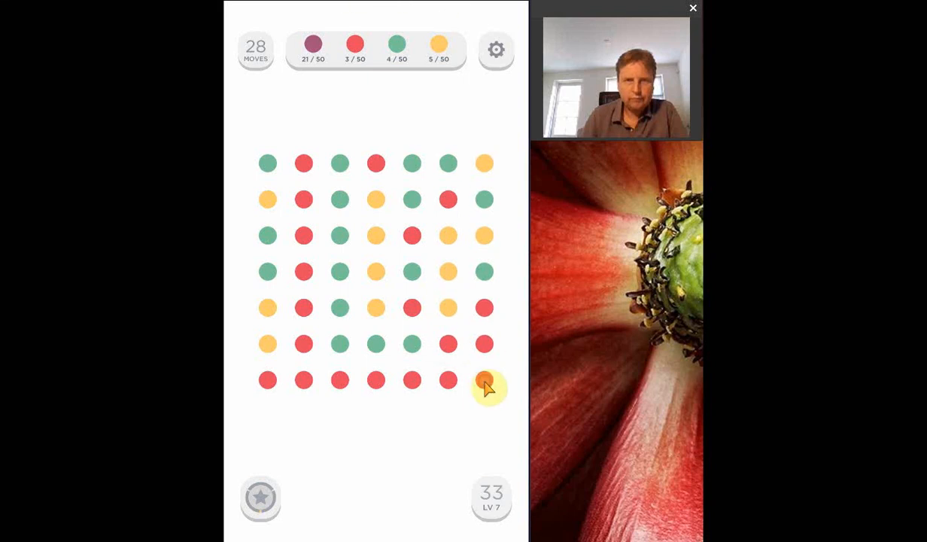
click(484, 379)
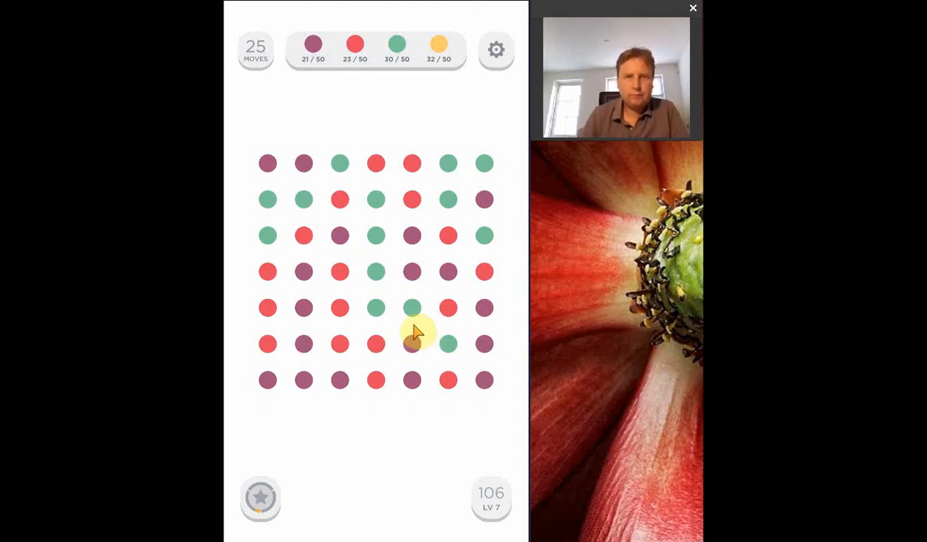
mouse_move(409, 325)
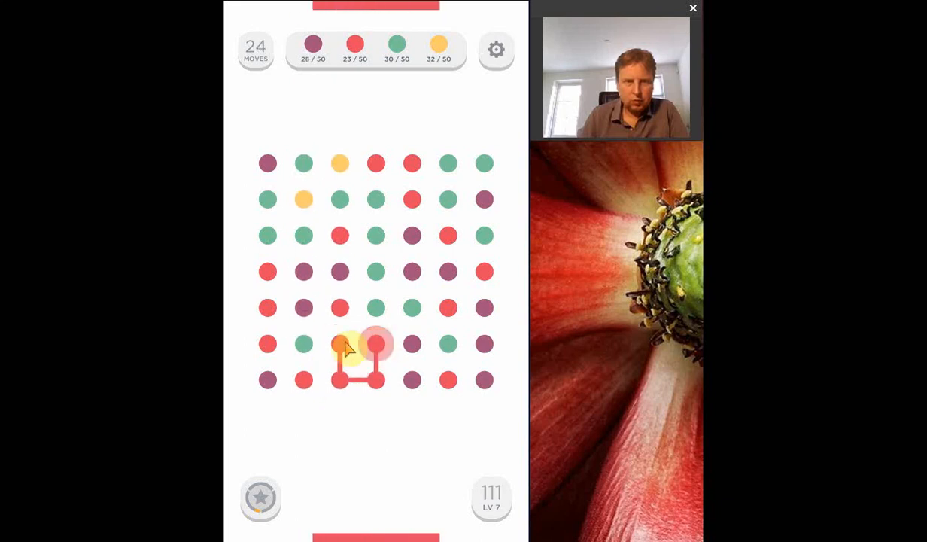
drag(339, 343, 376, 379)
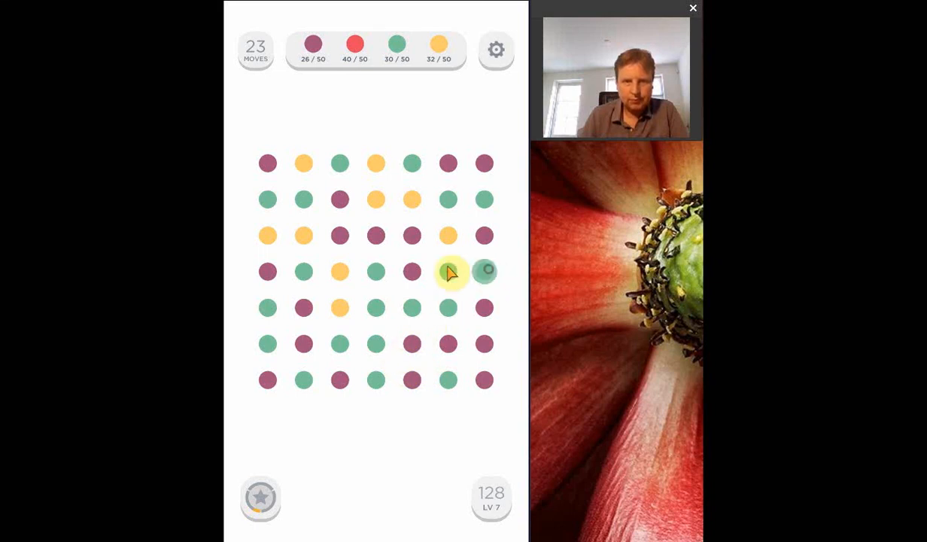
Finish Level 7's colour goals with green connections and a green square for a 1939-point three-star win
click(448, 271)
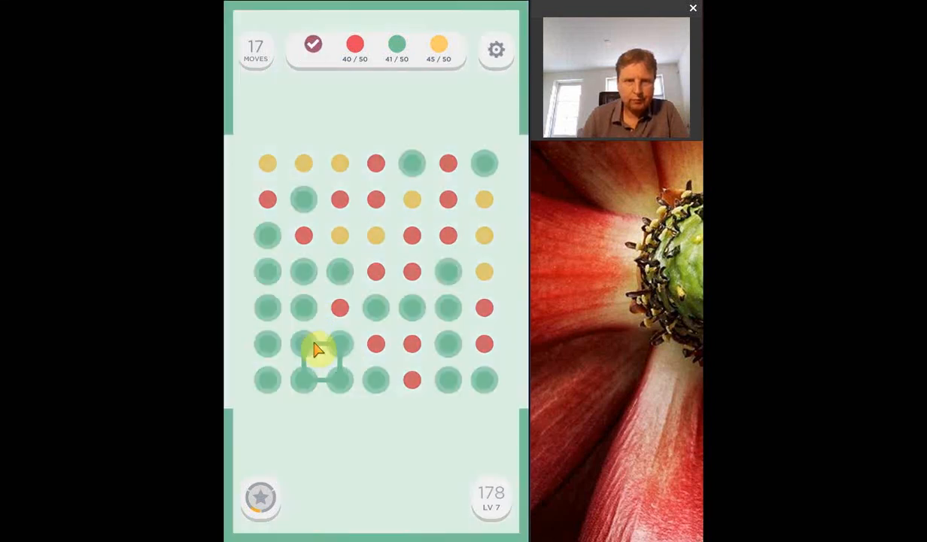
click(316, 346)
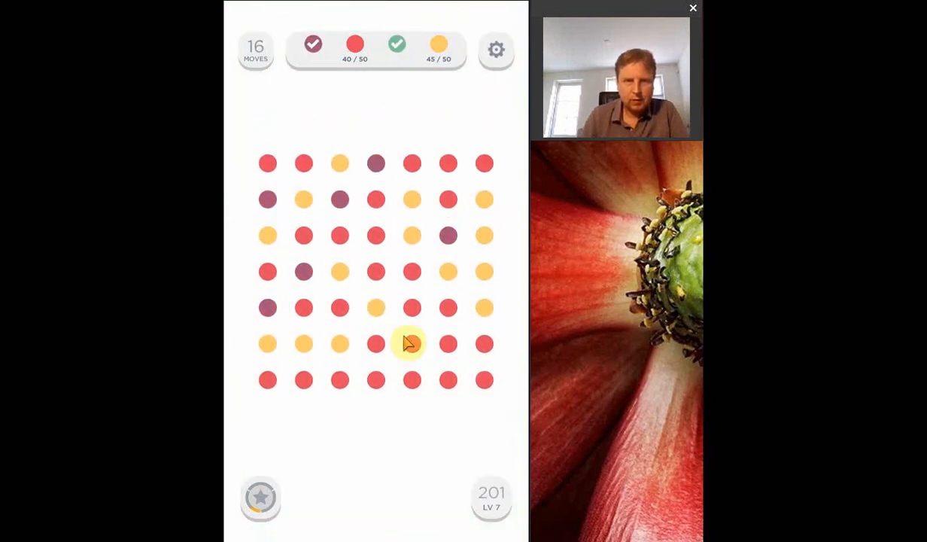
click(412, 343)
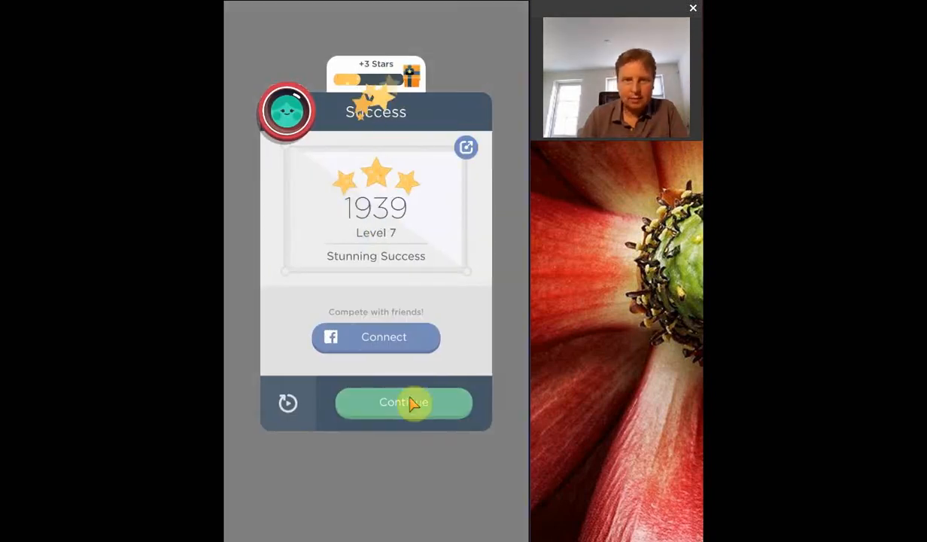
Continue past the Level 7 summary and select the Level 8 node on the map
click(403, 402)
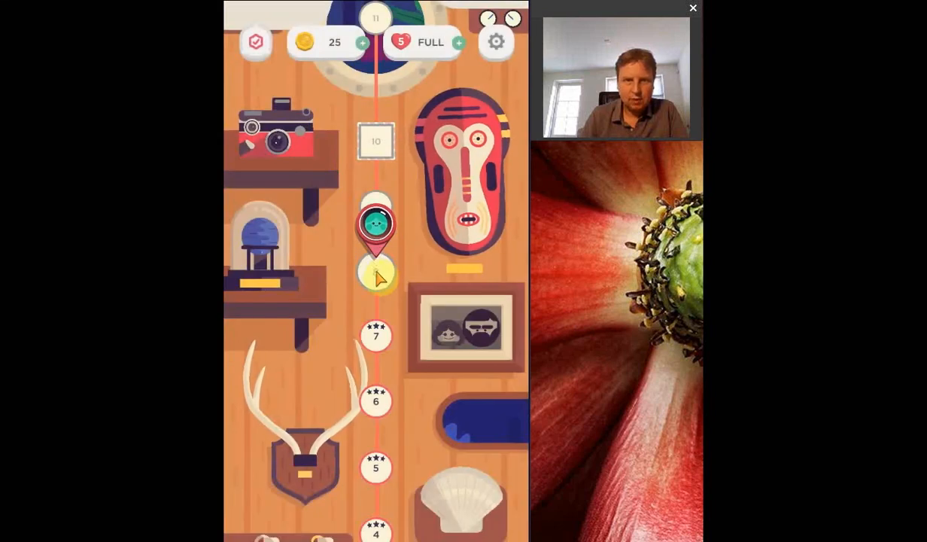
click(377, 273)
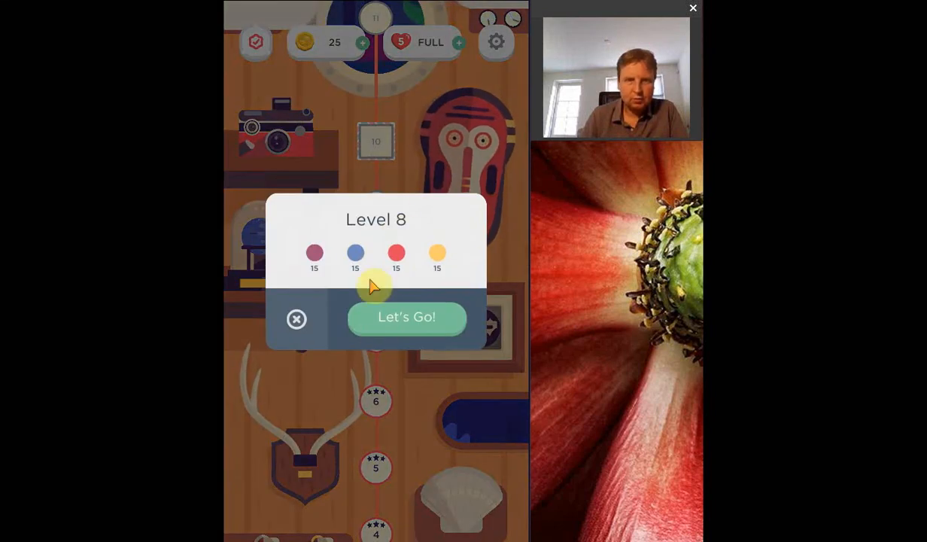
mouse_move(391, 214)
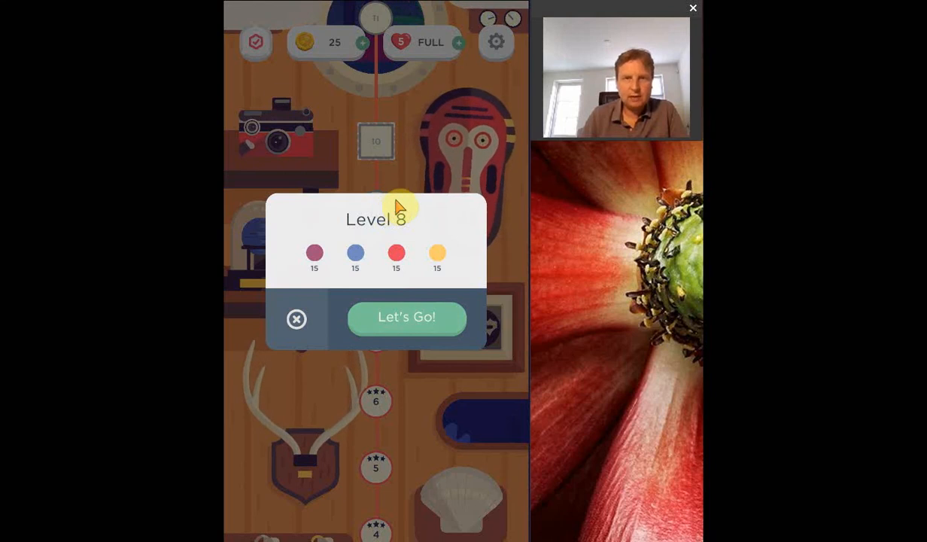
mouse_move(466, 143)
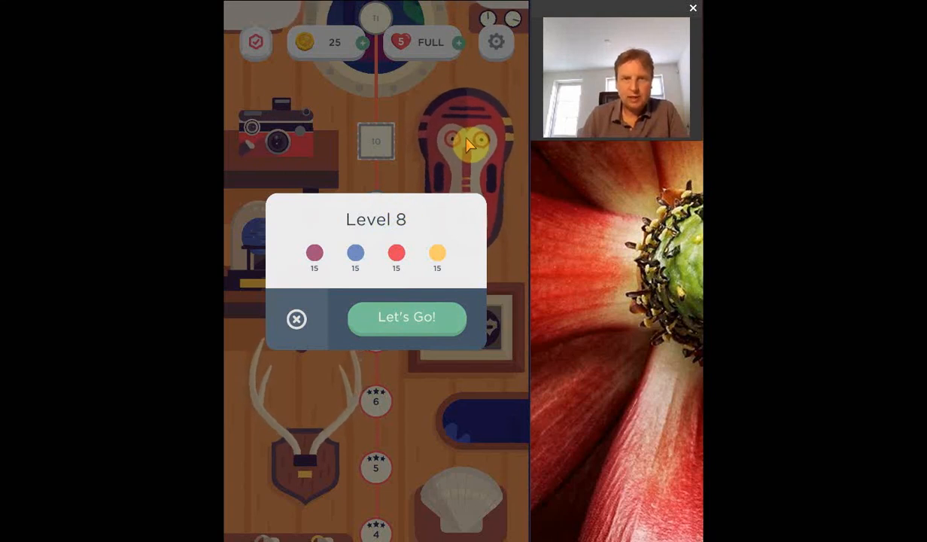
mouse_move(346, 382)
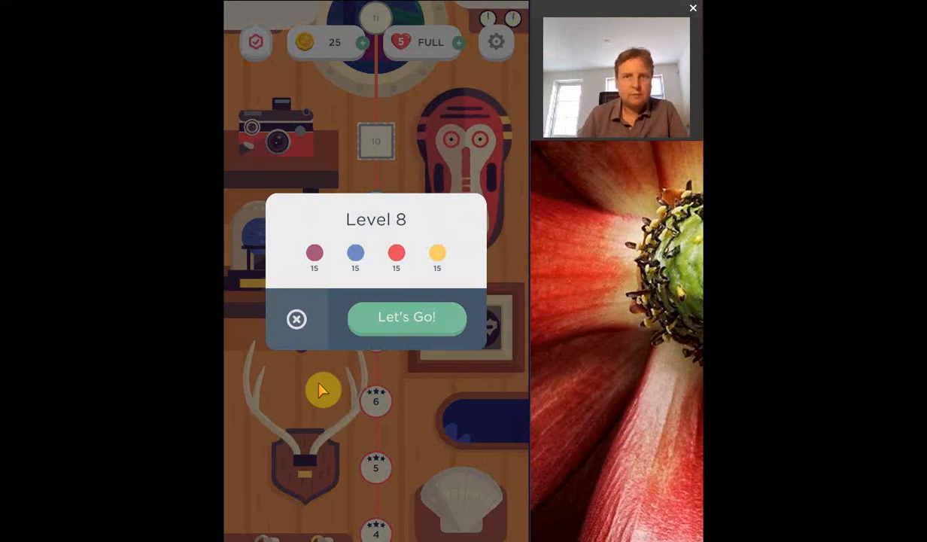
mouse_move(888, 248)
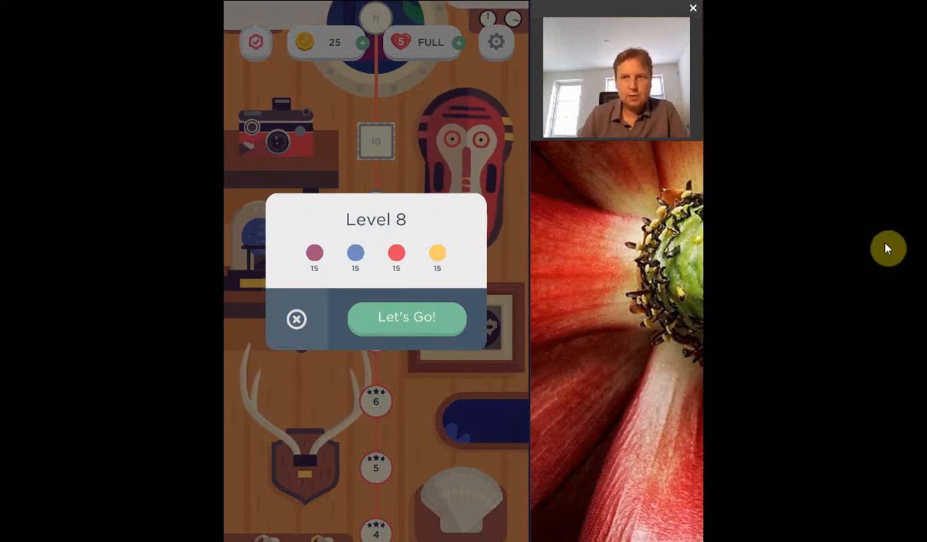